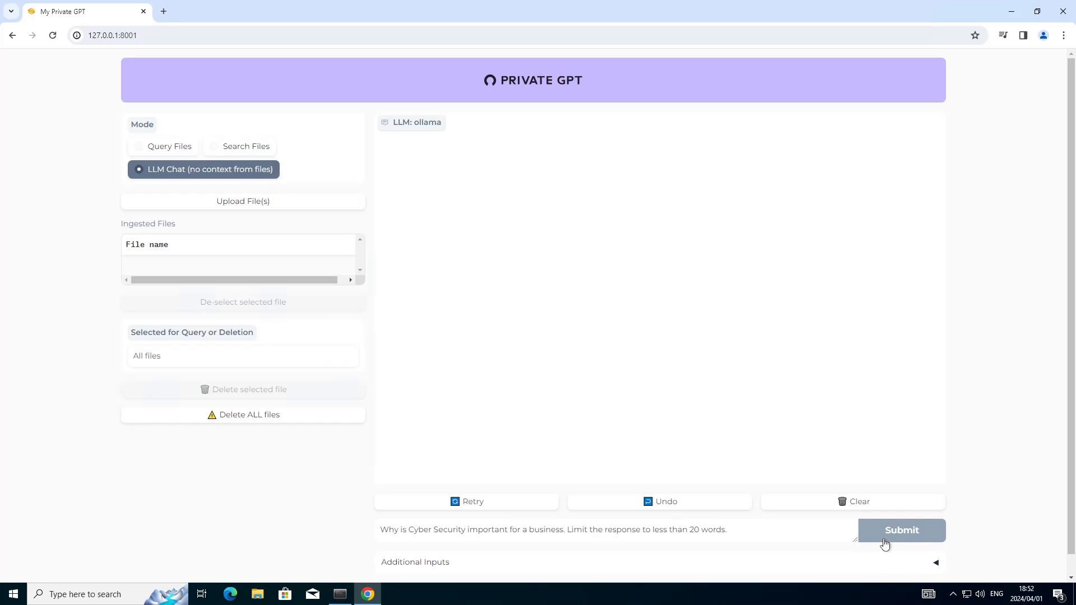
Submit the question on why cyber security matters to a business, under 20 words
{"action": "left_click", "coordinate": [901, 529]}
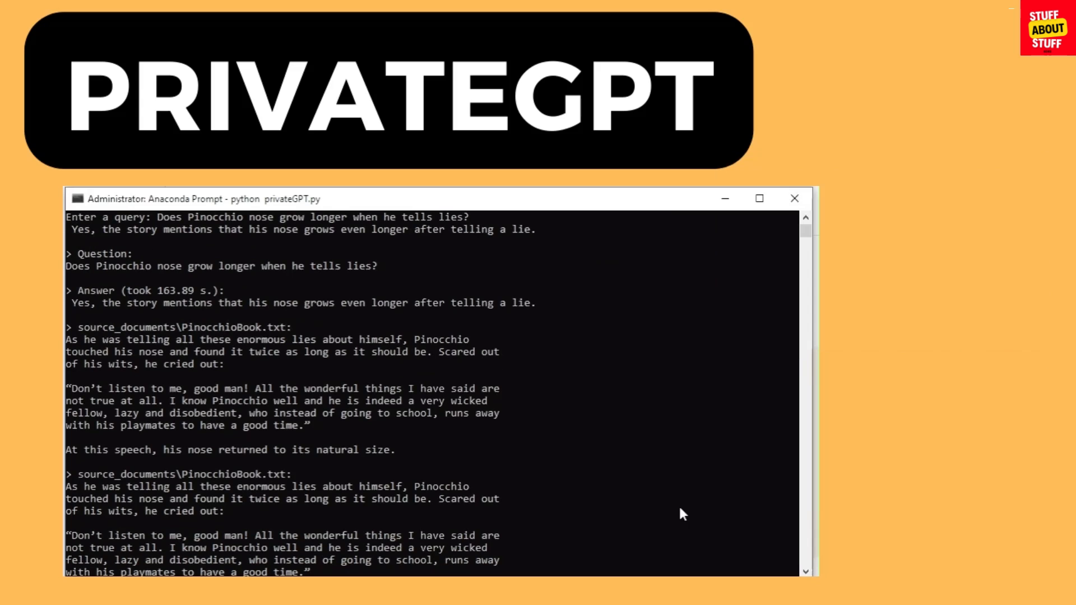
{"action": "scroll", "scroll_direction": "down", "scroll_amount": 3}
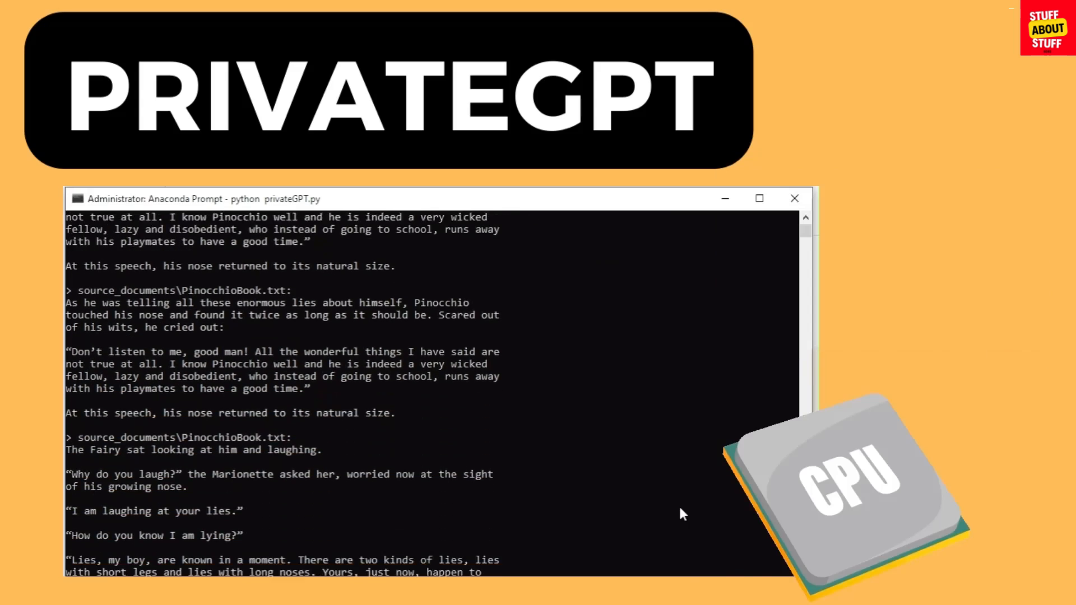
{"action": "scroll", "scroll_direction": "down", "scroll_amount": 3}
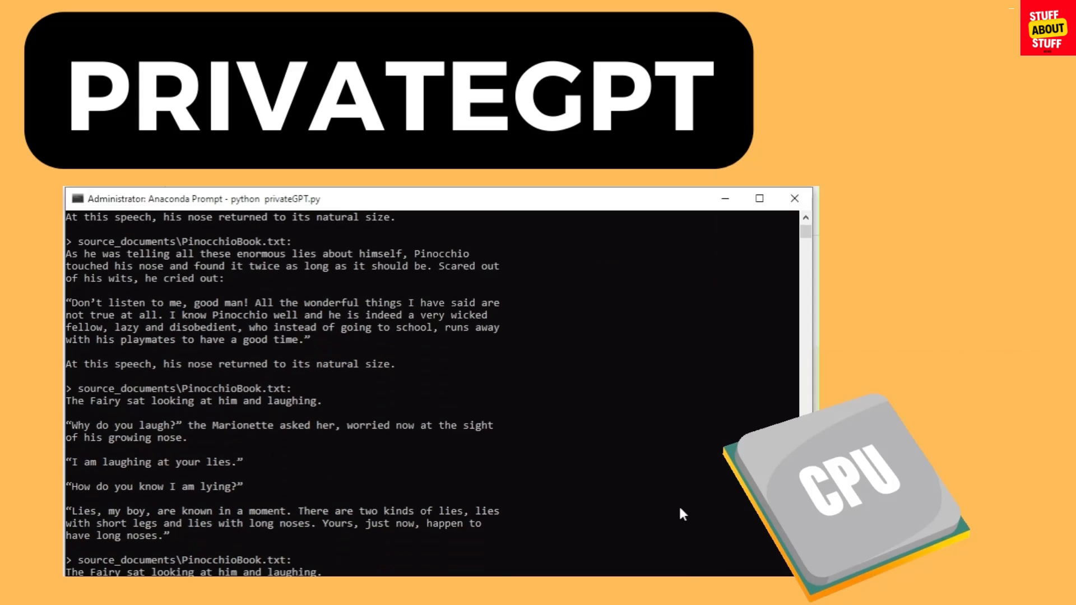
{"action": "scroll", "scroll_direction": "down", "scroll_amount": 3}
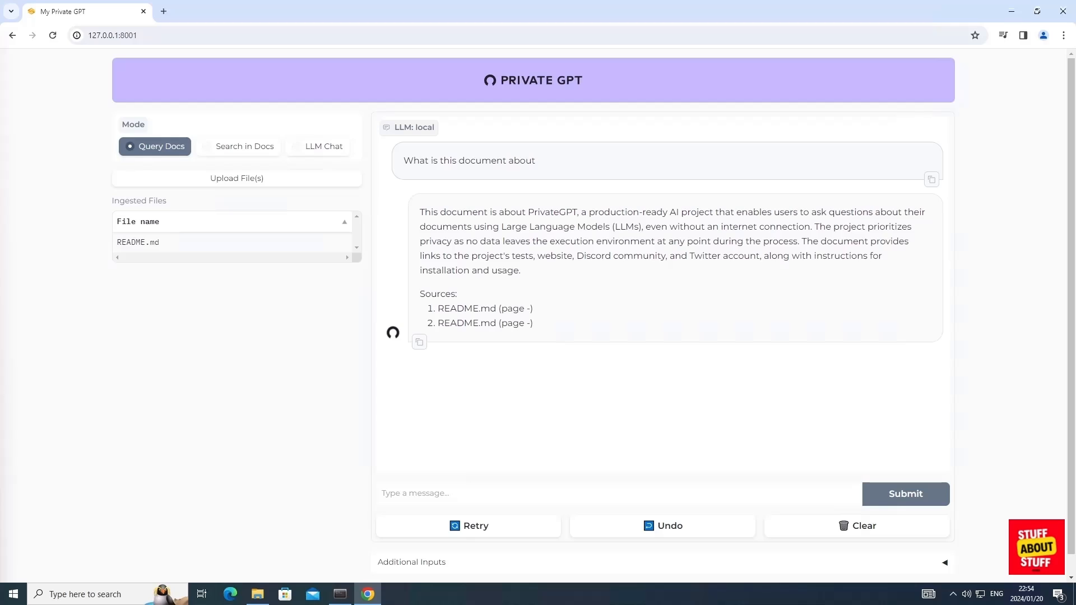
Switch to LLM Chat mode and submit the 'Tell me a joke' prompt
{"action": "left_click", "coordinate": [323, 146]}
{"action": "type", "text": "Tell me a joke"}
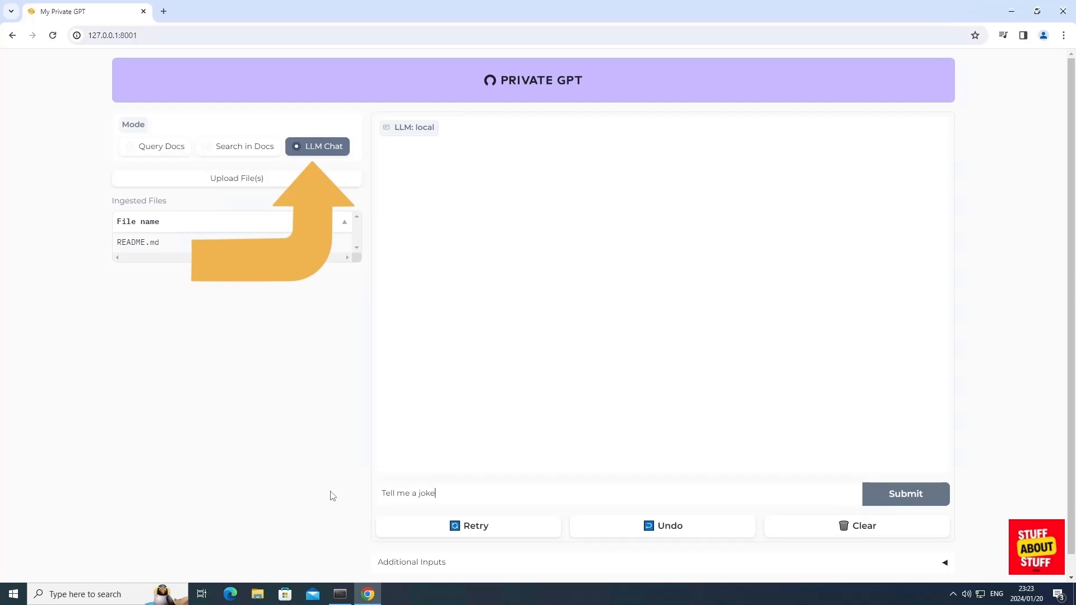
{"action": "left_click", "coordinate": [904, 493]}
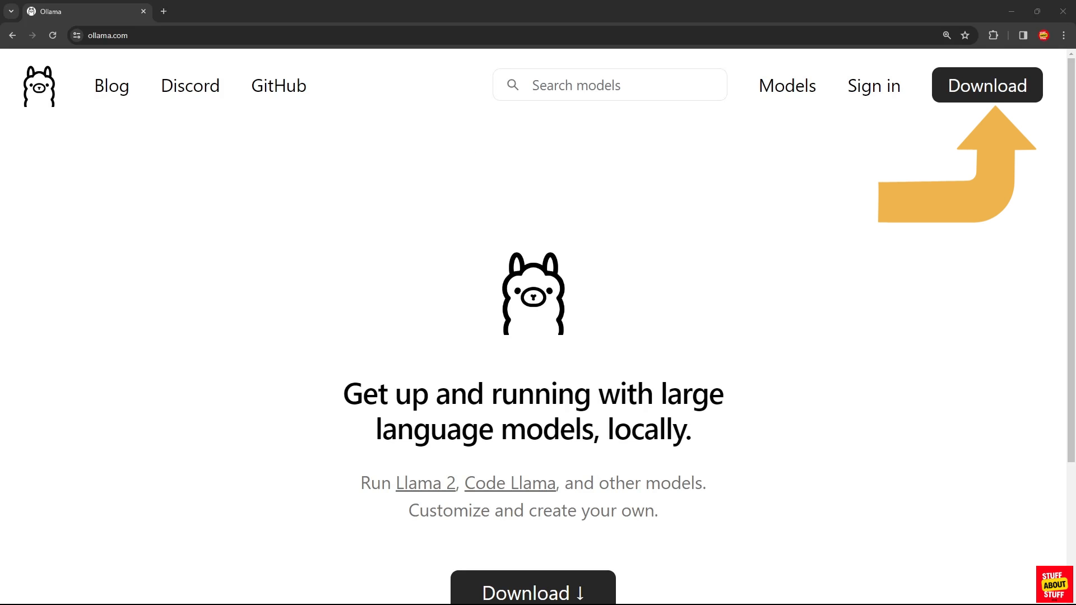
Download and run OllamaSetup, check the tray for Ollama, then search for cmd
{"action": "left_click", "coordinate": [986, 85]}
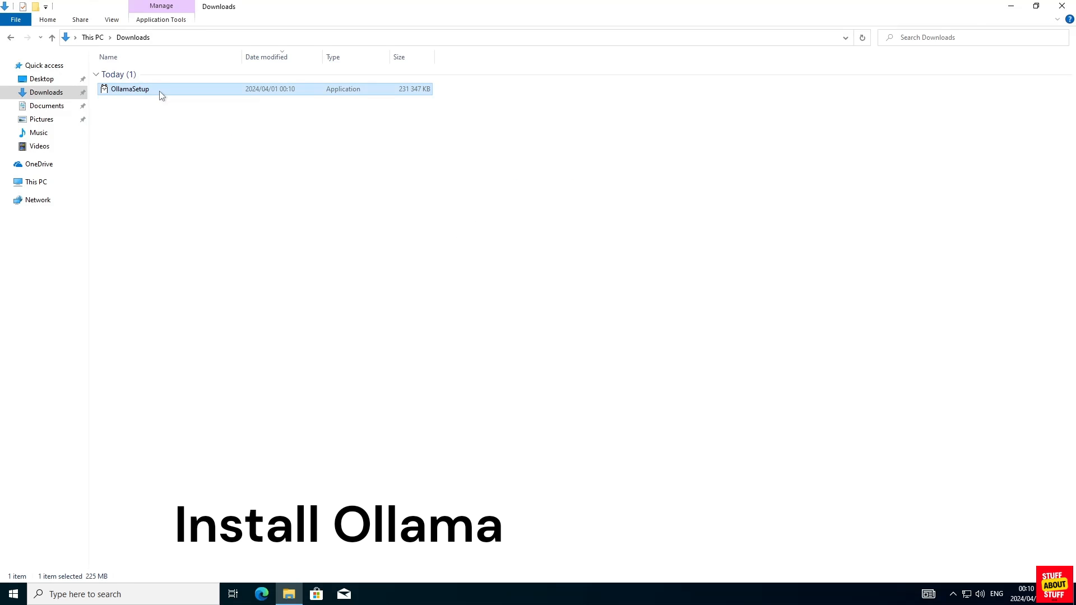
{"action": "double_click", "coordinate": [129, 88]}
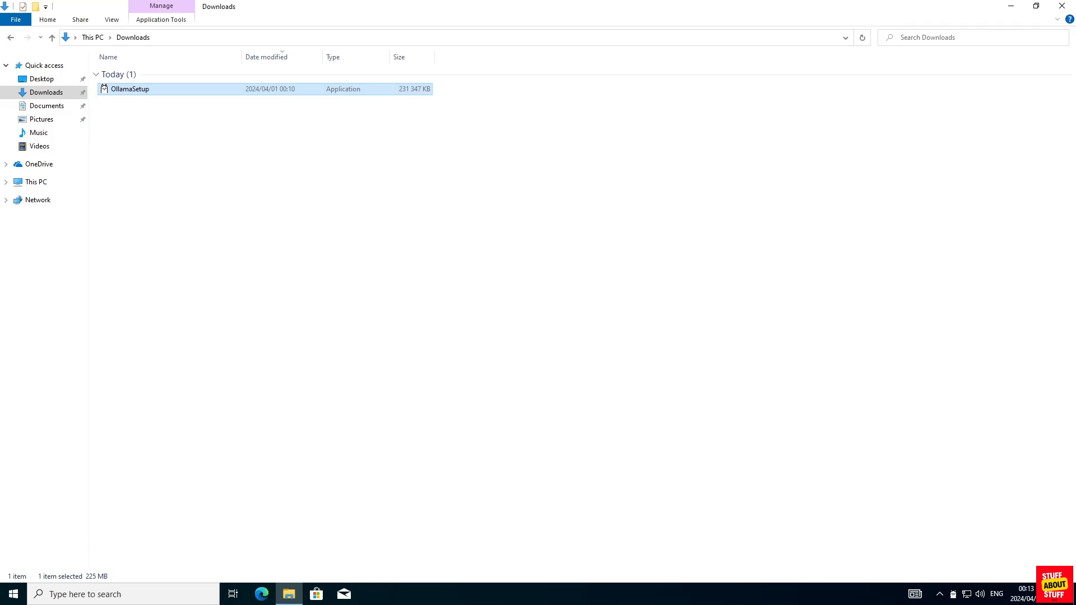
{"action": "mouse_move", "coordinate": [952, 594]}
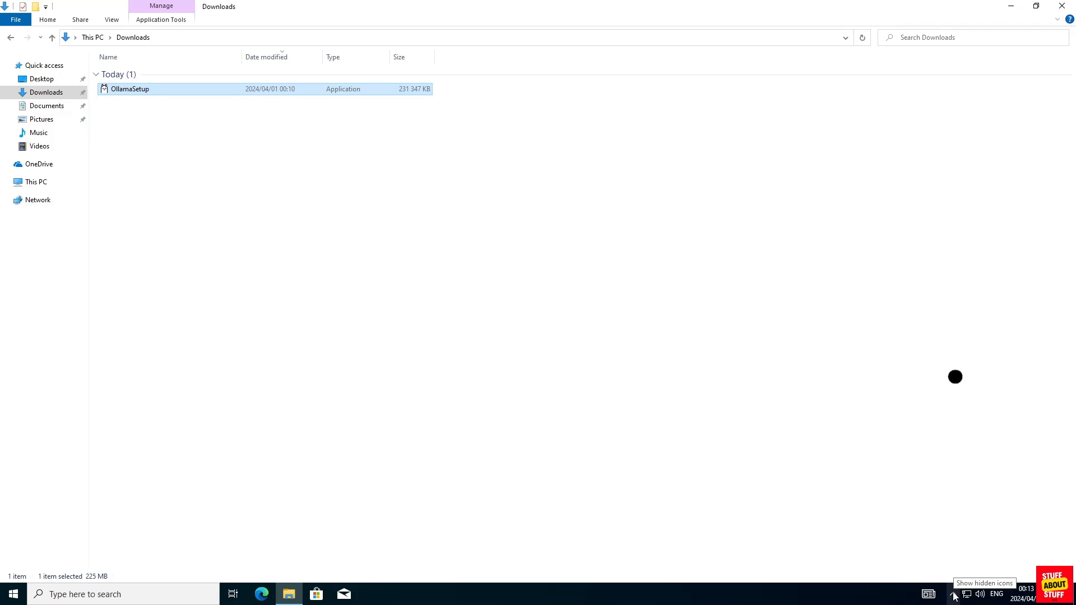
{"action": "left_click", "coordinate": [953, 594]}
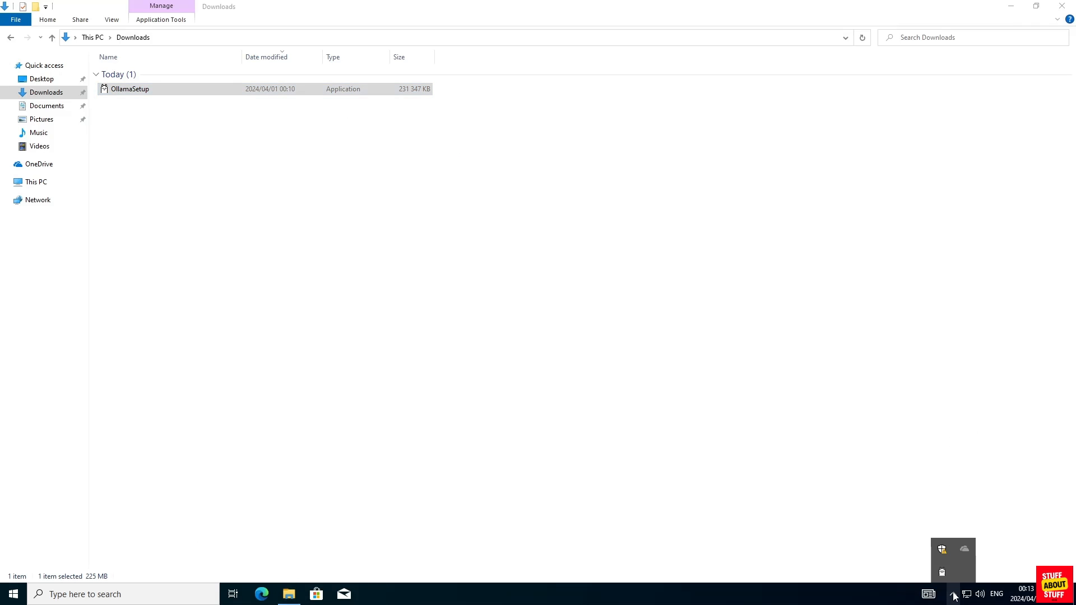
{"action": "type", "text": "cmd"}
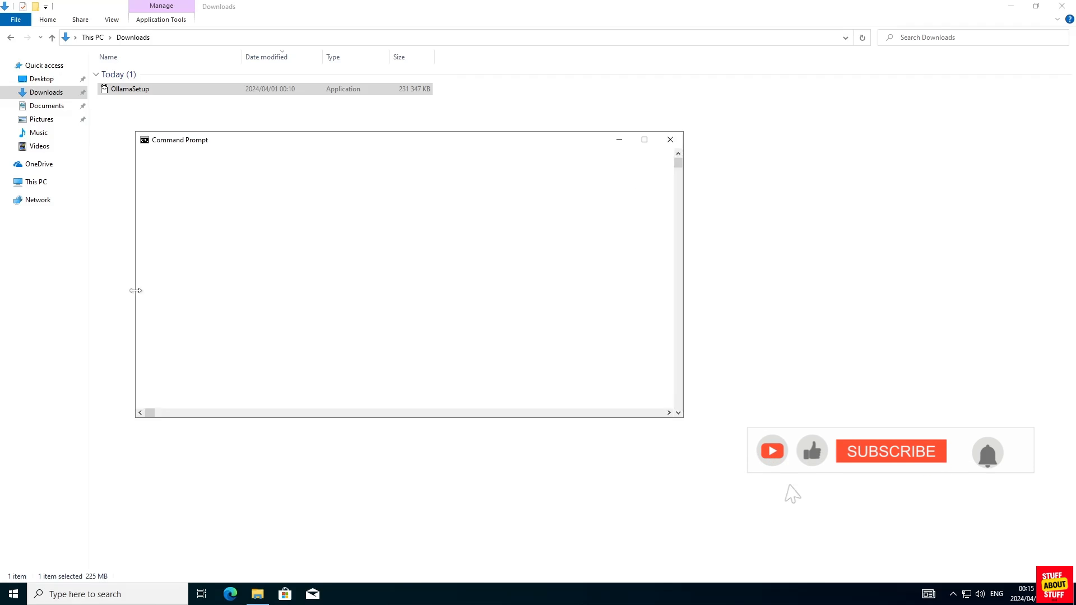
Run 'ollama' to confirm the install, then pull the mistral and nomic-embed-text models
{"action": "type", "text": "ollama"}
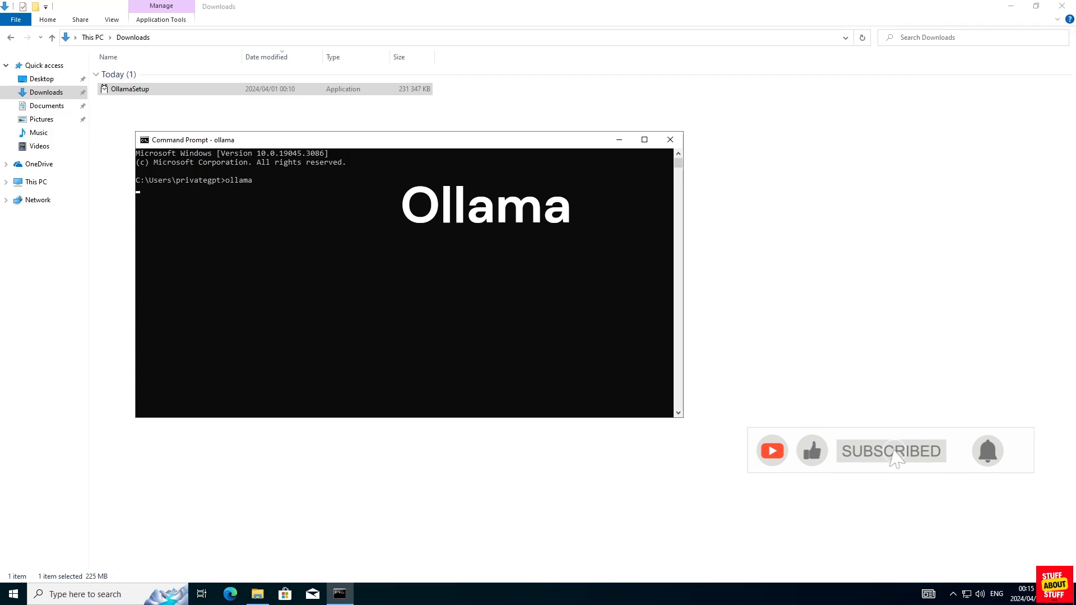
{"action": "key", "text": "Return"}
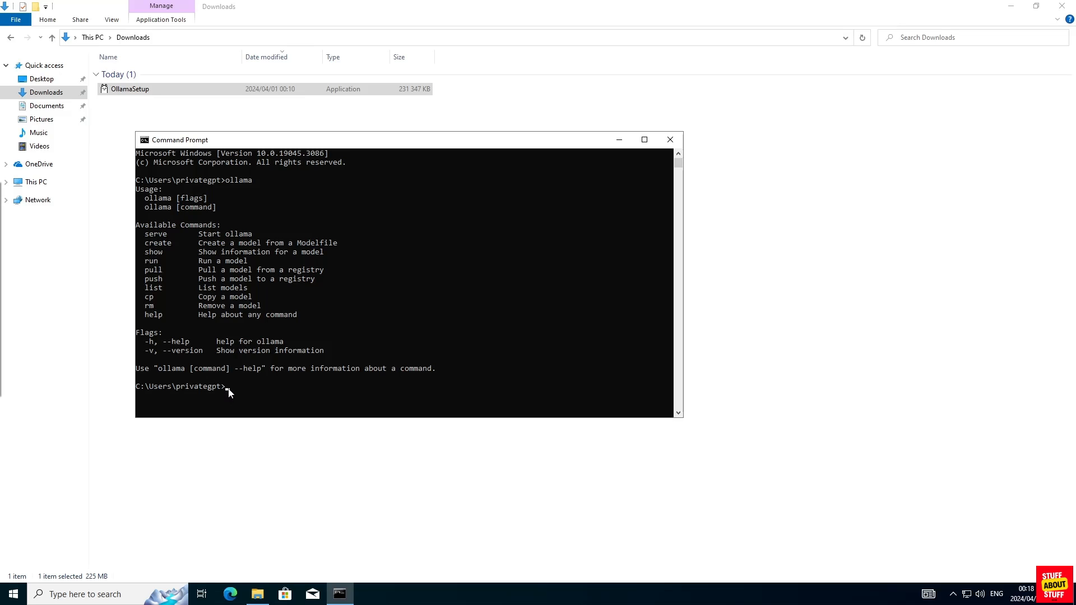
{"action": "type", "text": "ollama pull mistral"}
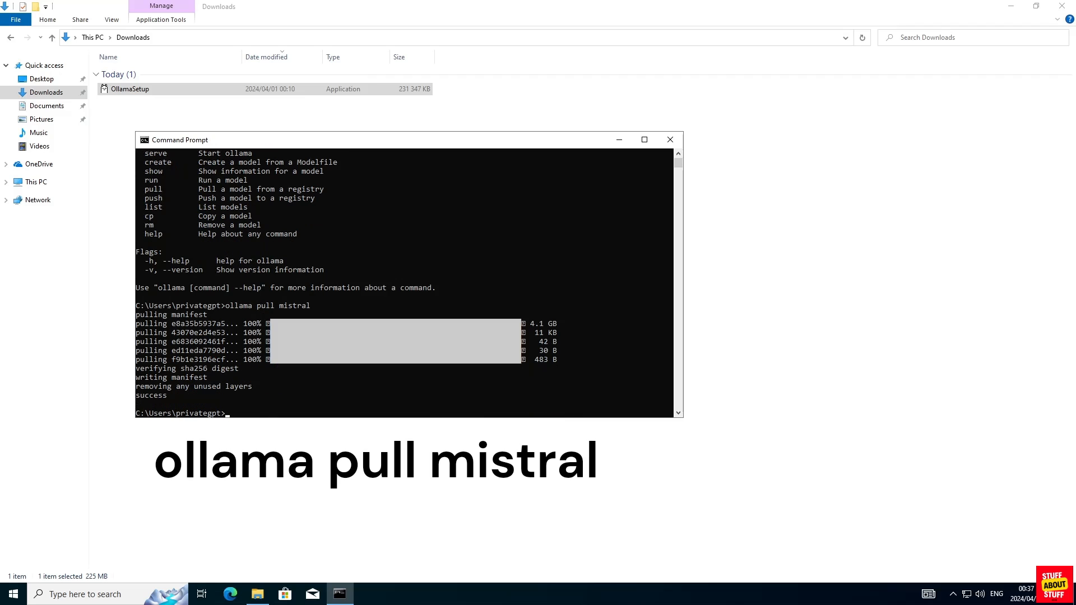
{"action": "type", "text": "ollama pull nomic-embed-text"}
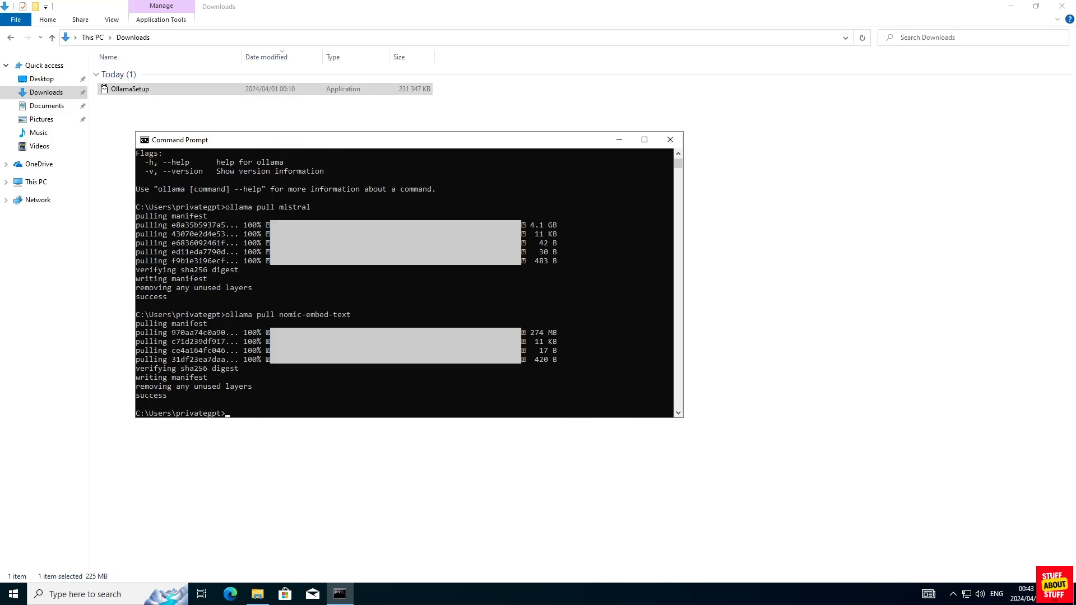
Enter the 'ollama serve' command to start the Ollama server
{"action": "type", "text": "ollama ser"}
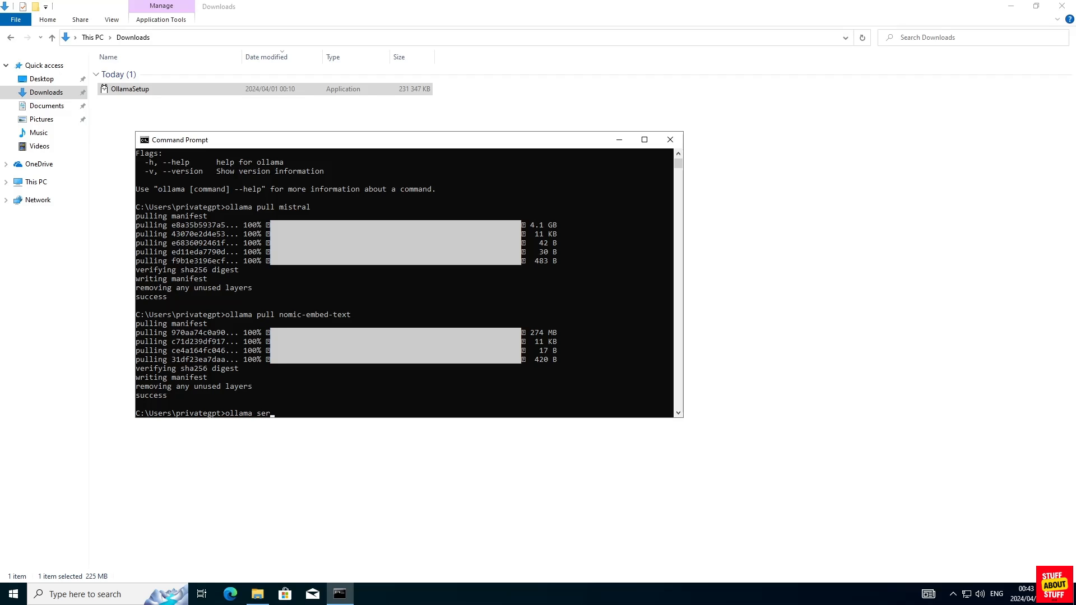
{"action": "type", "text": "ve"}
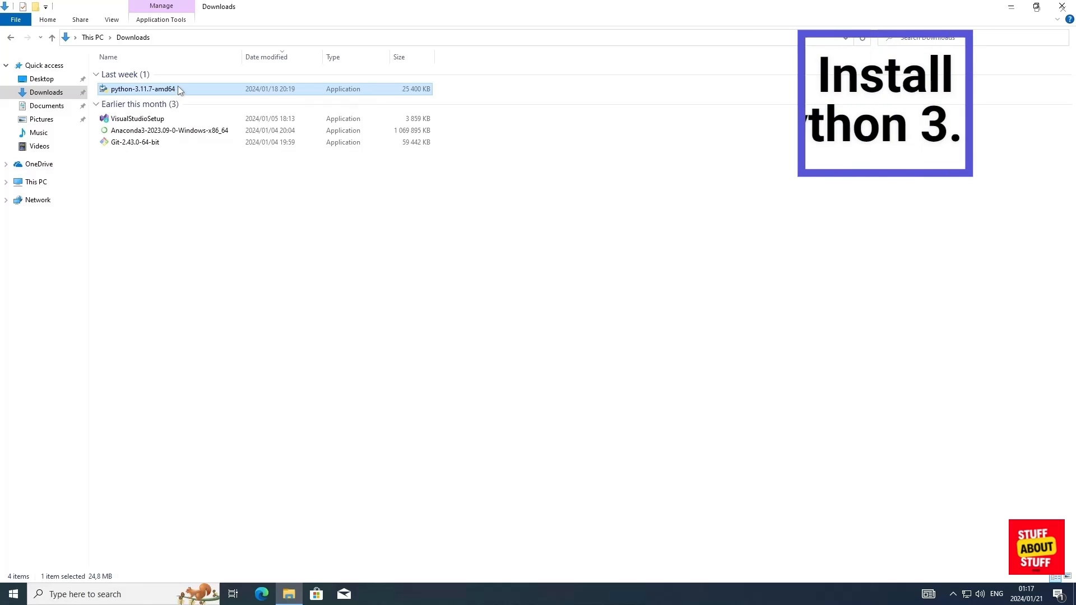
Run the python-3.11.7-amd64 installer and choose Install Now with defaults
{"action": "double_click", "coordinate": [142, 89]}
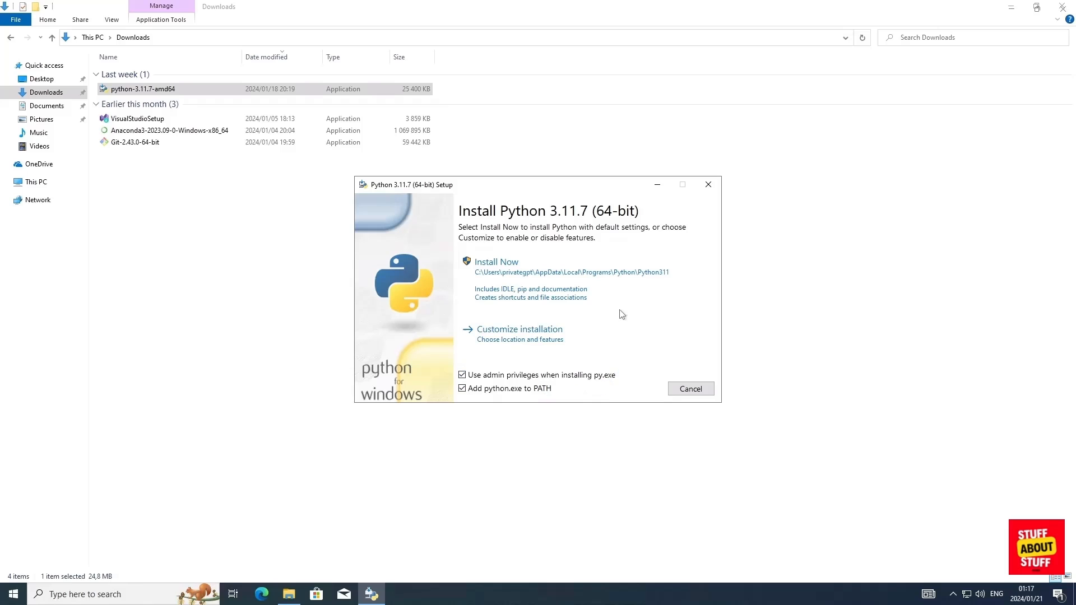
{"action": "mouse_move", "coordinate": [579, 271]}
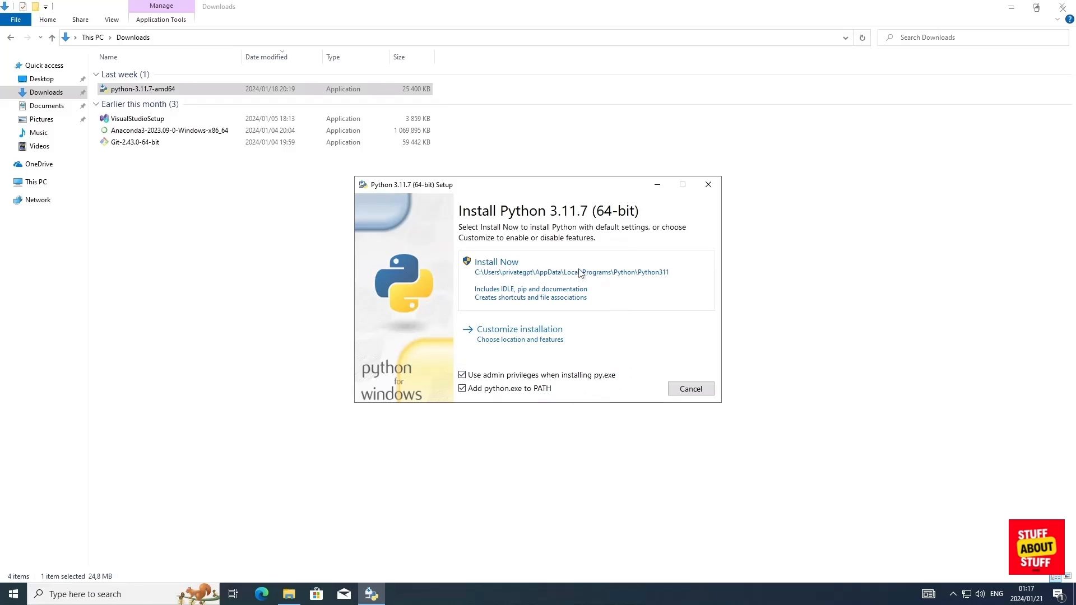
{"action": "left_click", "coordinate": [690, 389]}
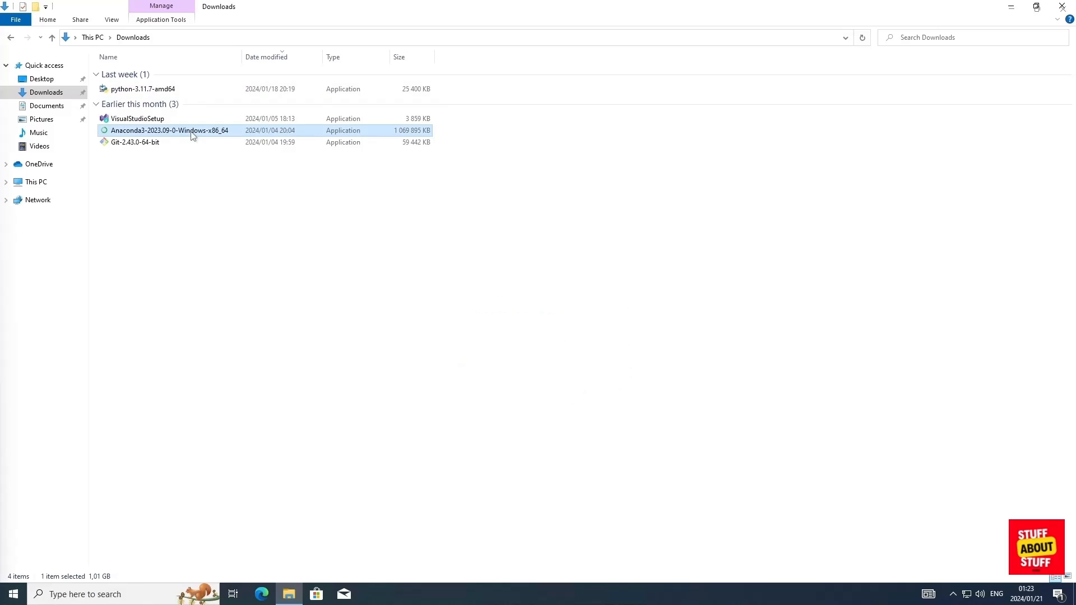
Install Anaconda3 for the current user, accepting the license and default install folder
{"action": "double_click", "coordinate": [169, 130]}
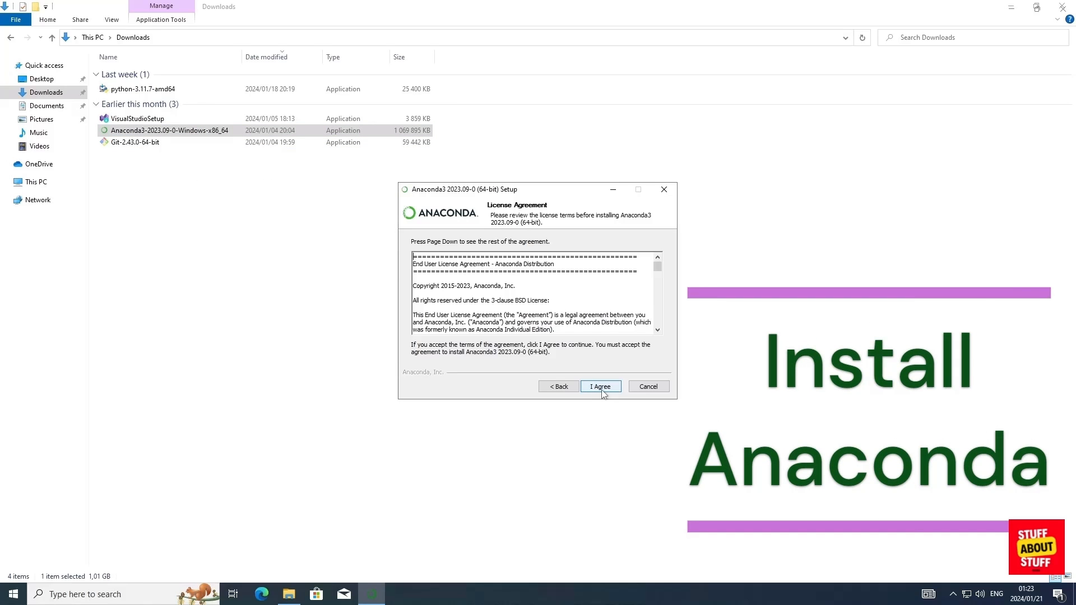
{"action": "left_click", "coordinate": [599, 386]}
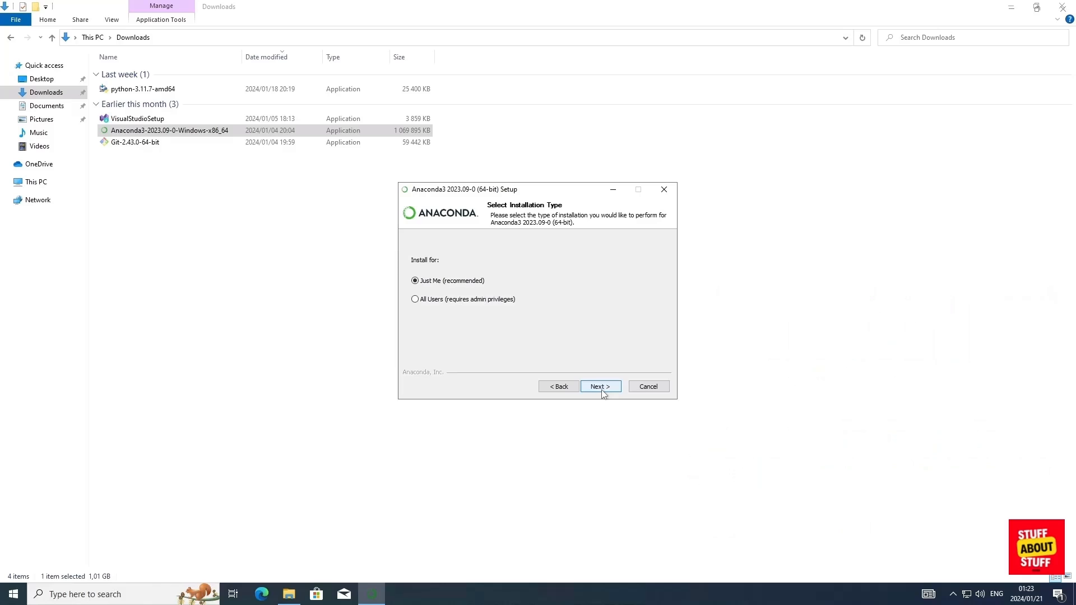
{"action": "left_click", "coordinate": [598, 387]}
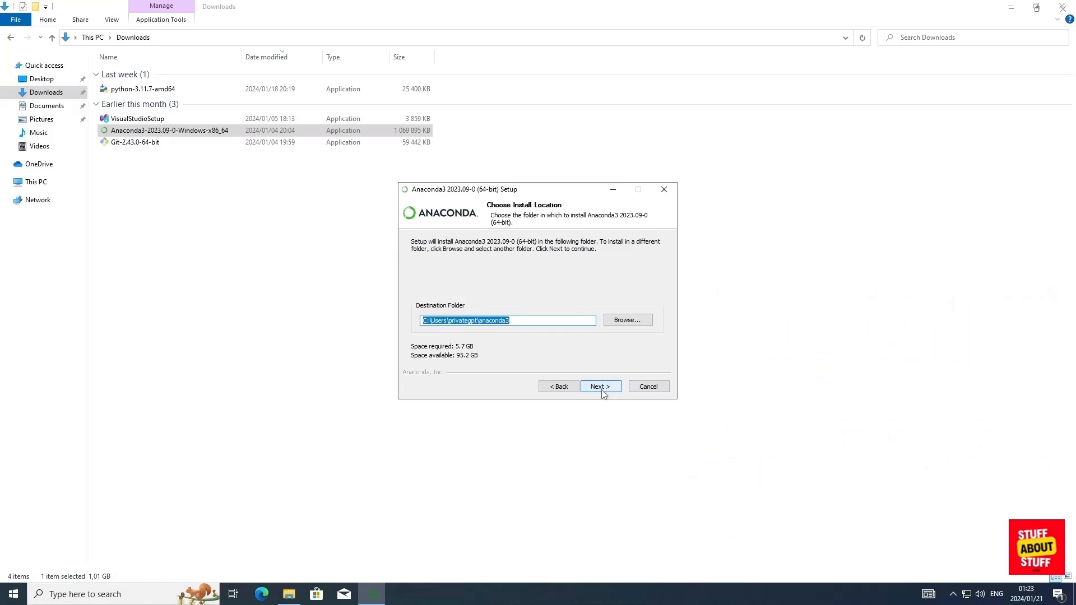
{"action": "left_click", "coordinate": [598, 387]}
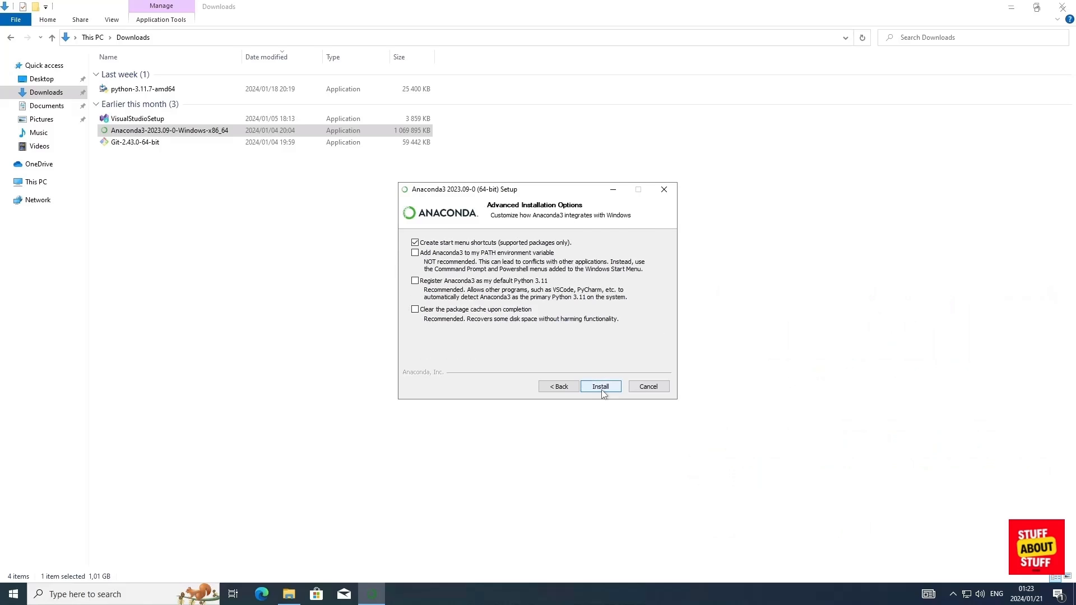
{"action": "left_click", "coordinate": [599, 386]}
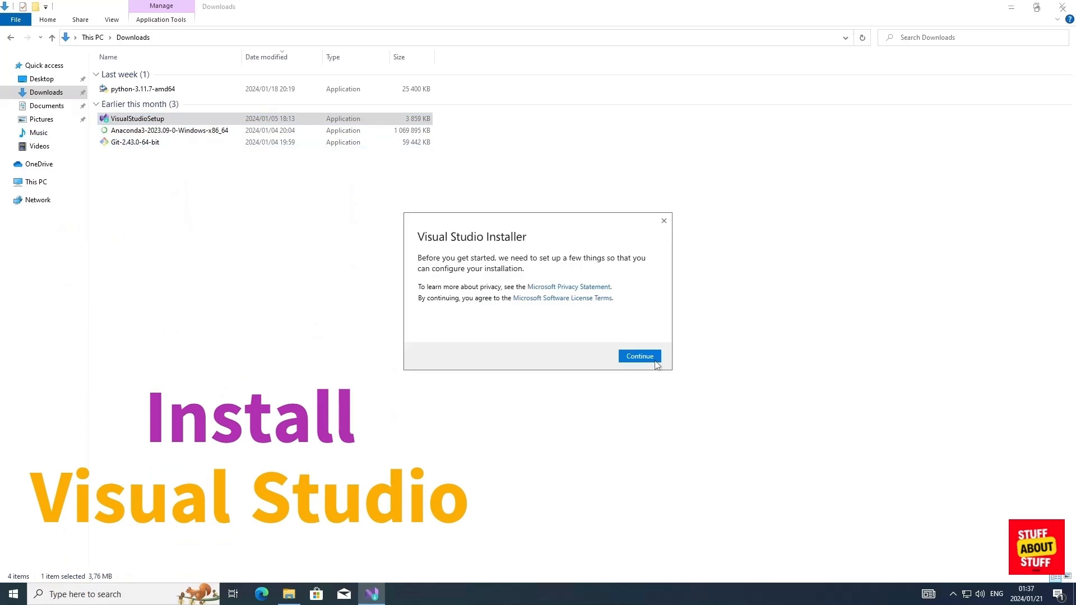
Select Desktop development with C++ and Universal Windows Platform workloads and start the install
{"action": "left_click", "coordinate": [637, 355]}
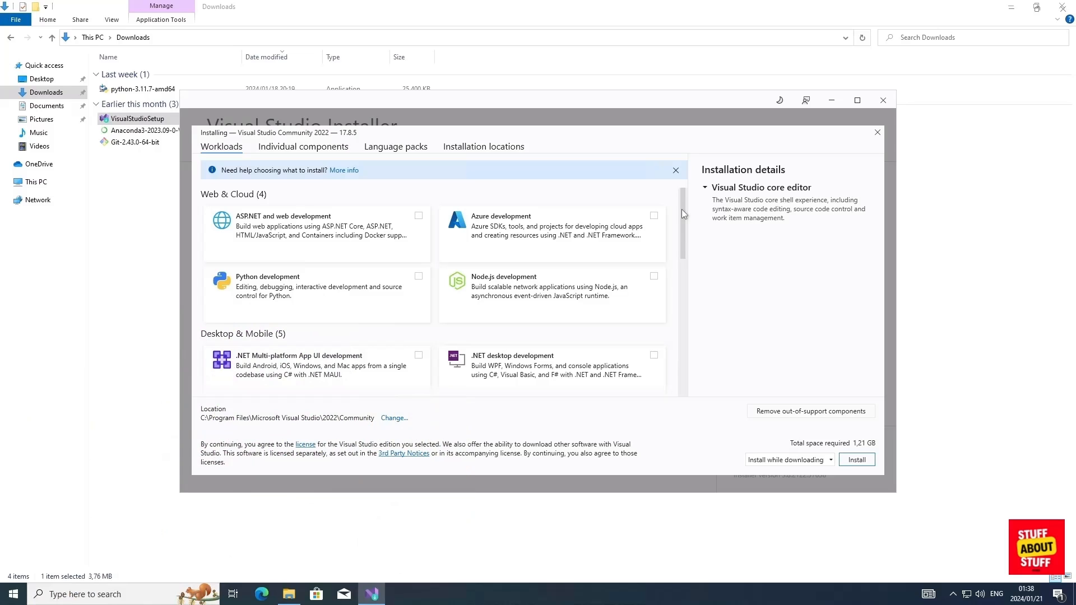
{"action": "scroll", "scroll_direction": "down", "scroll_amount": 3}
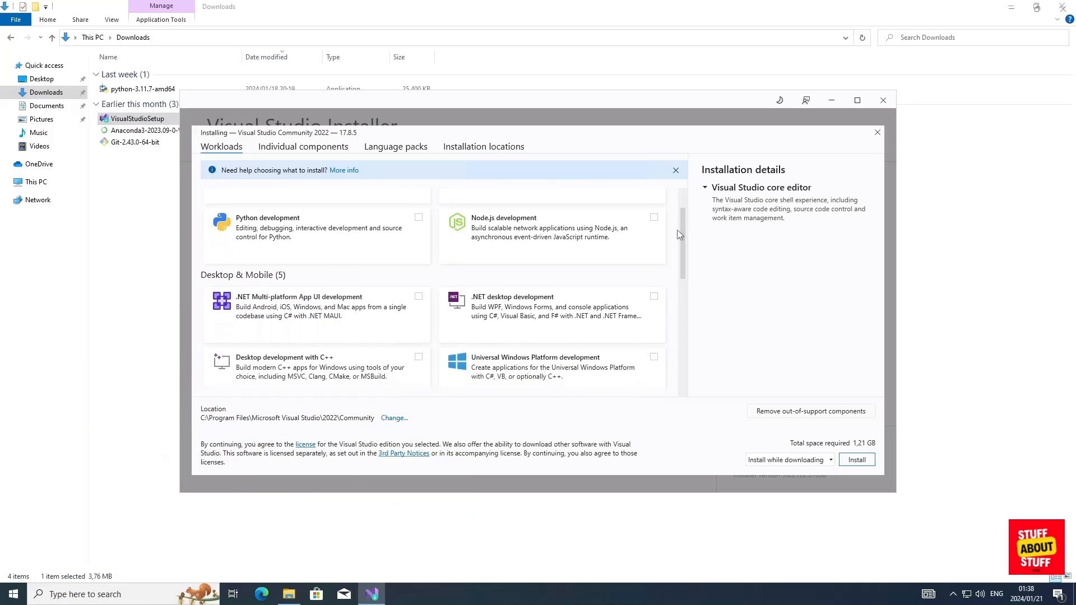
{"action": "scroll", "scroll_direction": "down", "scroll_amount": 3}
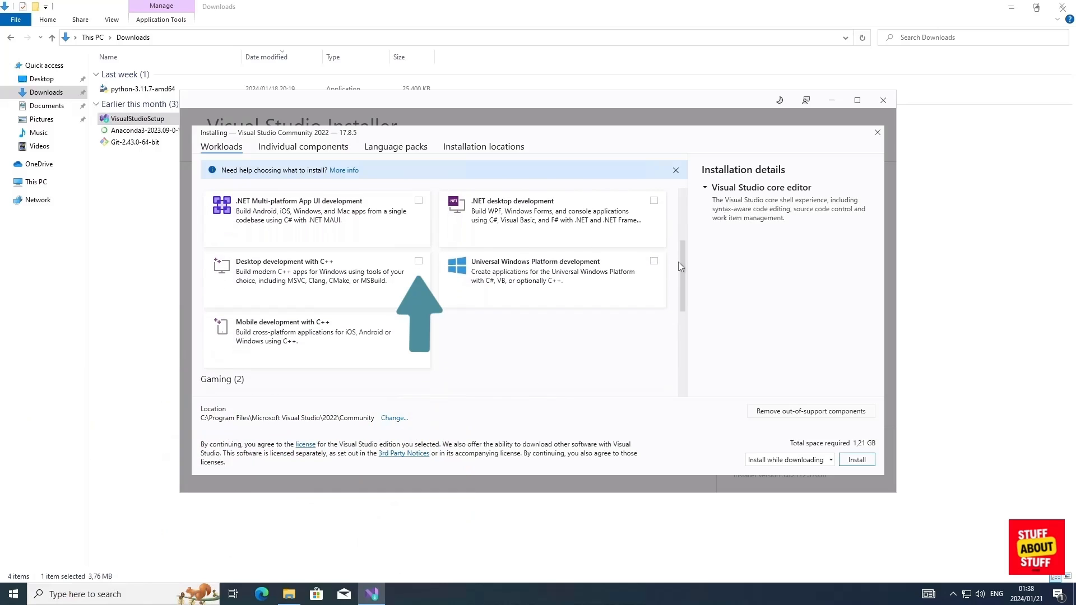
{"action": "left_click", "coordinate": [418, 263]}
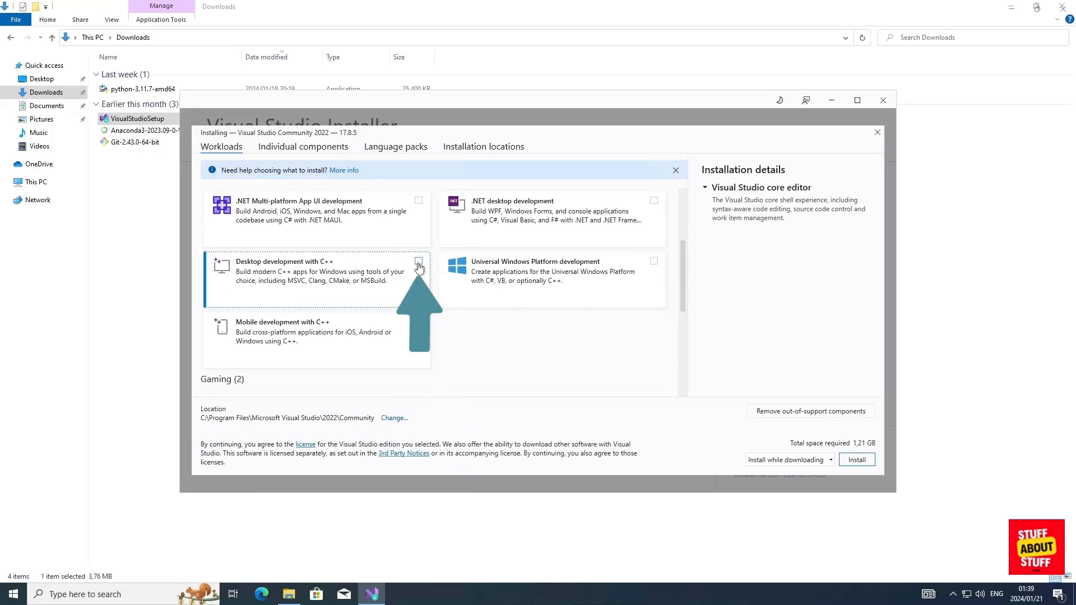
{"action": "left_click", "coordinate": [418, 262]}
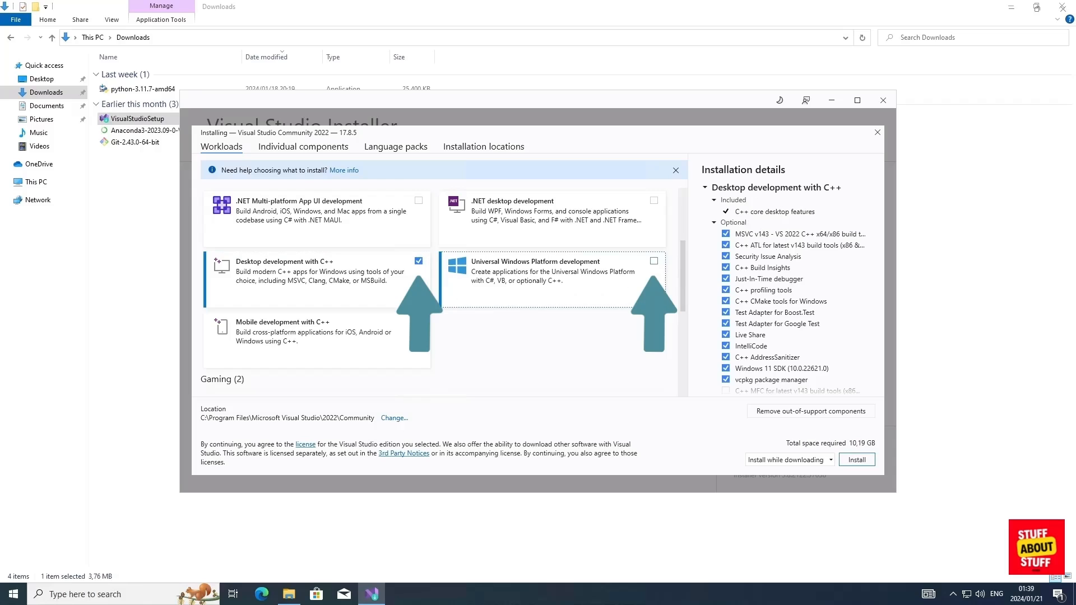
{"action": "mouse_move", "coordinate": [654, 266]}
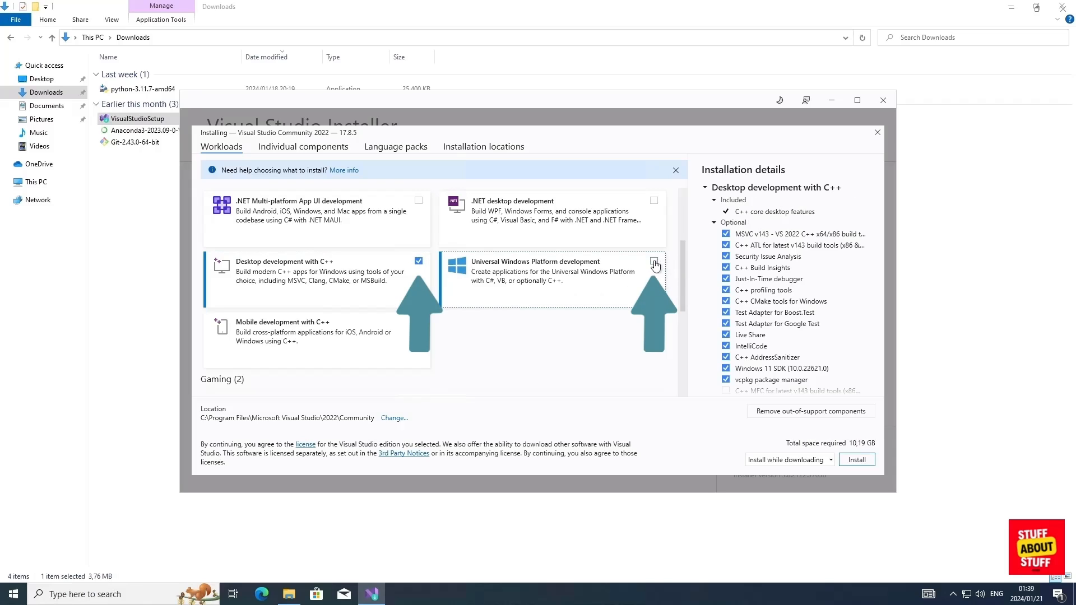
{"action": "left_click", "coordinate": [653, 262]}
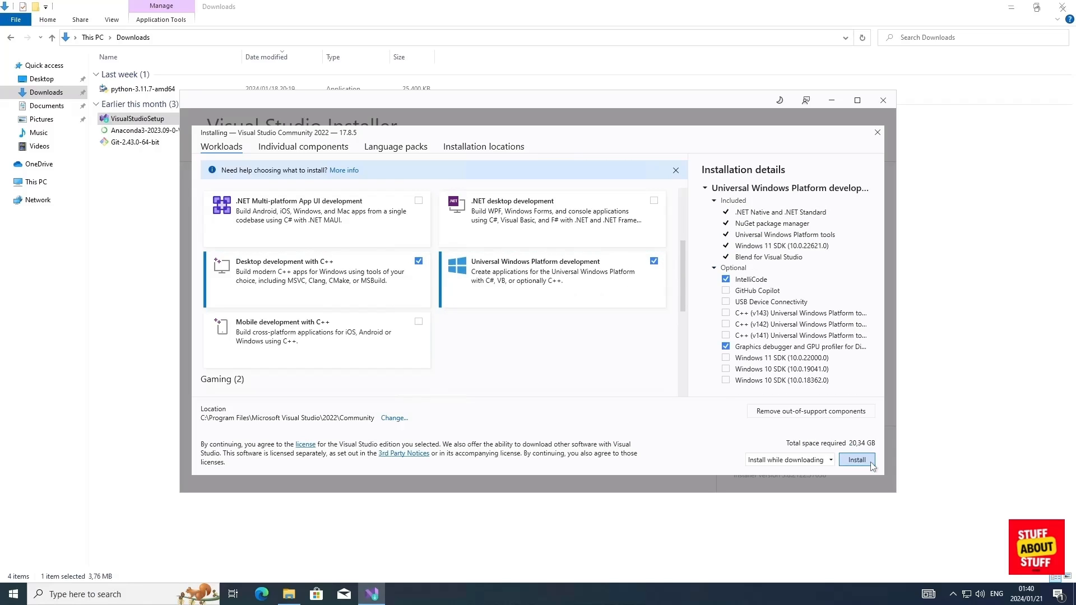
{"action": "left_click", "coordinate": [855, 459]}
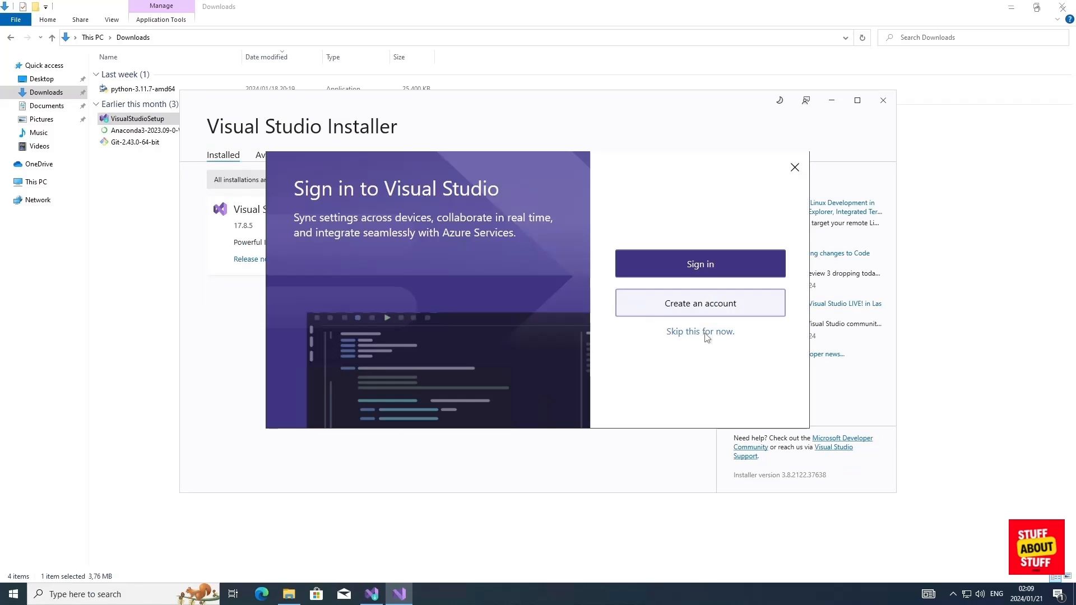
Skip sign-in, start Visual Studio with defaults, then close Visual Studio and the installer
{"action": "left_click", "coordinate": [699, 331]}
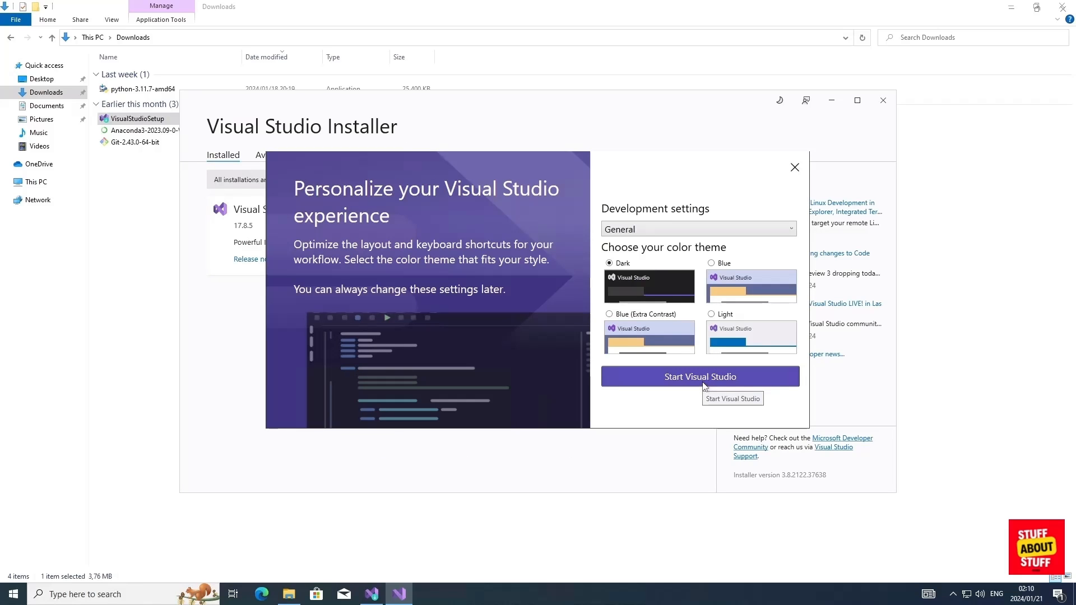
{"action": "left_click", "coordinate": [699, 377]}
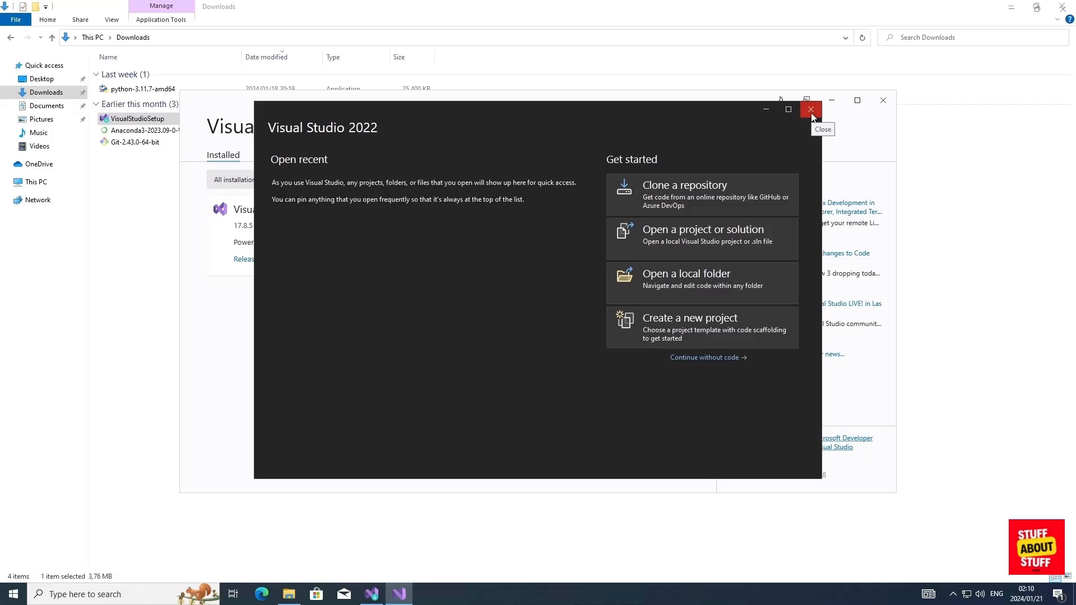
{"action": "left_click", "coordinate": [810, 110]}
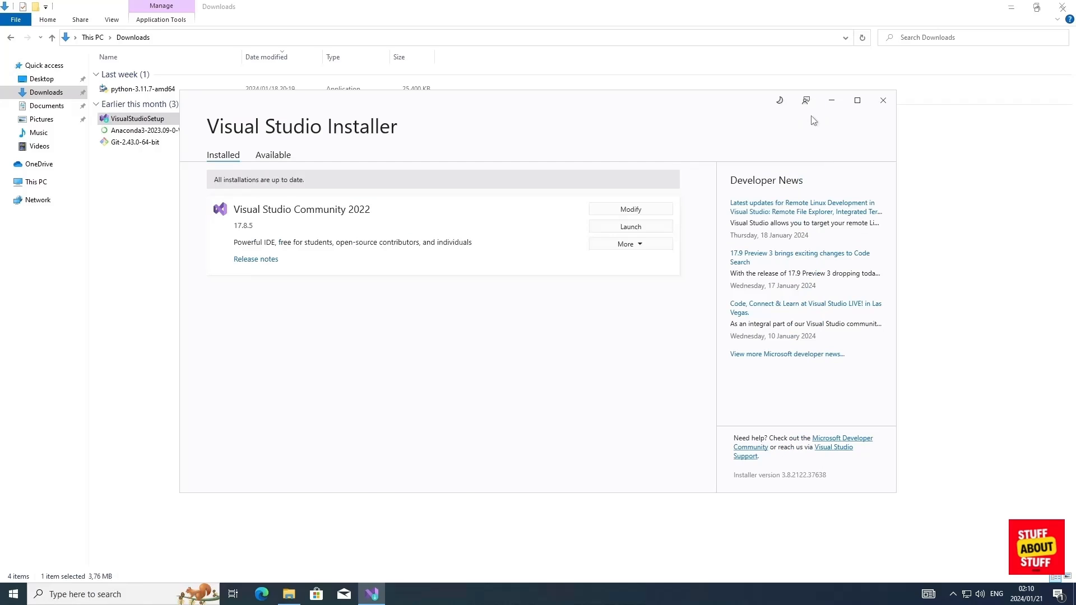
{"action": "mouse_move", "coordinate": [883, 100]}
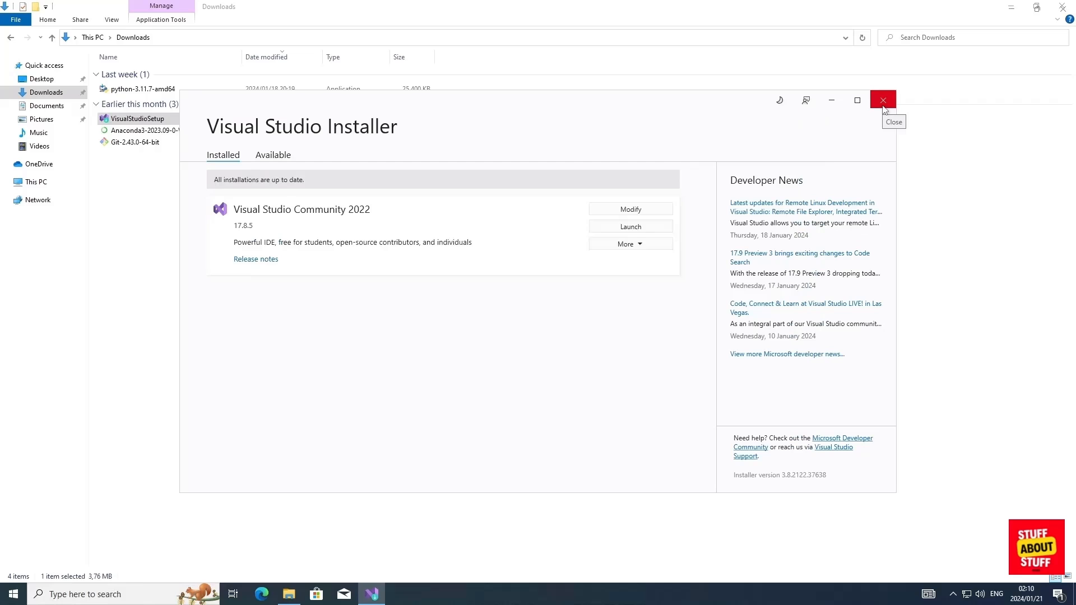
{"action": "left_click", "coordinate": [881, 100]}
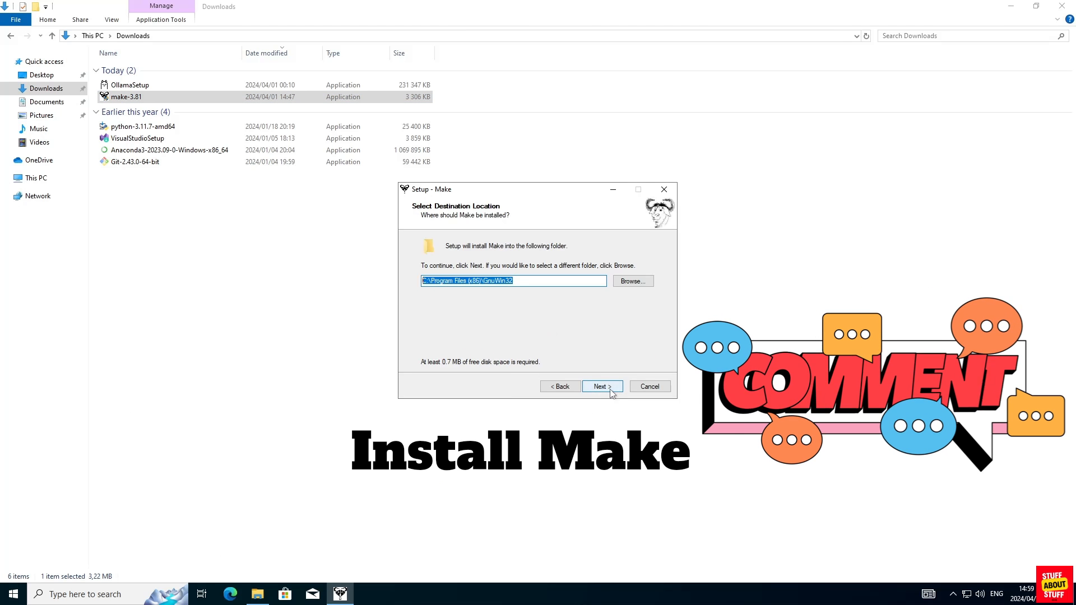
Finish the Make 3.81 setup with the default install folder
{"action": "left_click", "coordinate": [601, 386]}
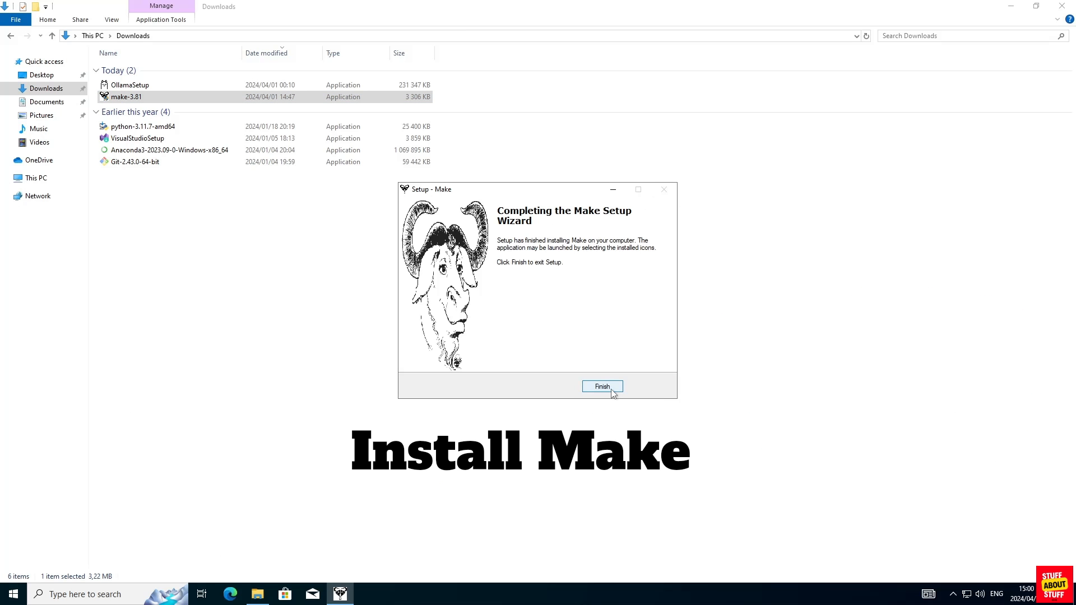
{"action": "left_click", "coordinate": [602, 386]}
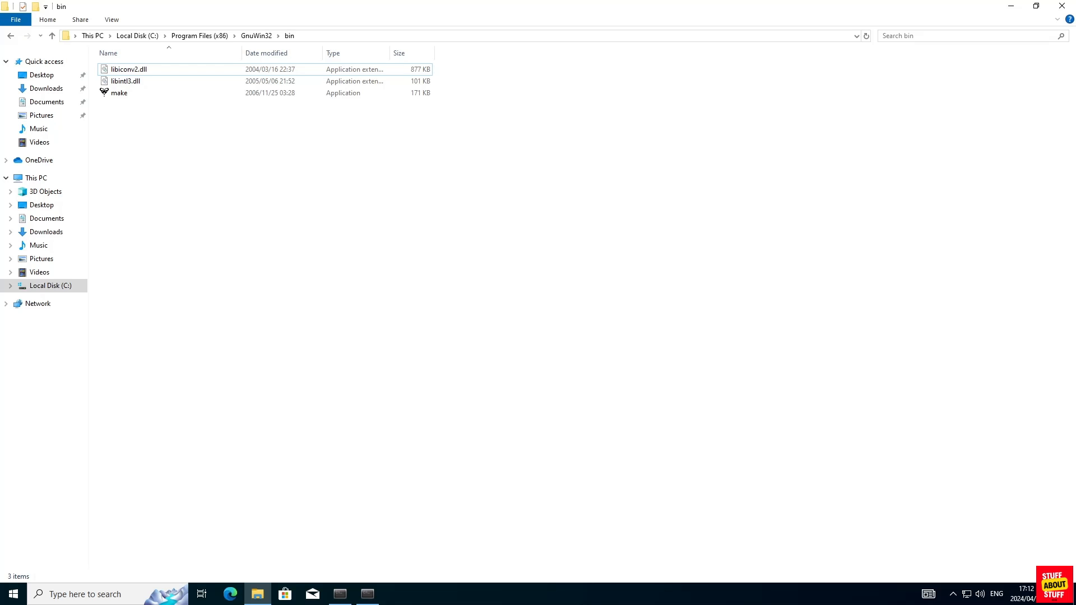
Reveal the C:\Program Files (x86)\GnuWin32\bin path in the address bar and search for 'system'
{"action": "left_click", "coordinate": [330, 36]}
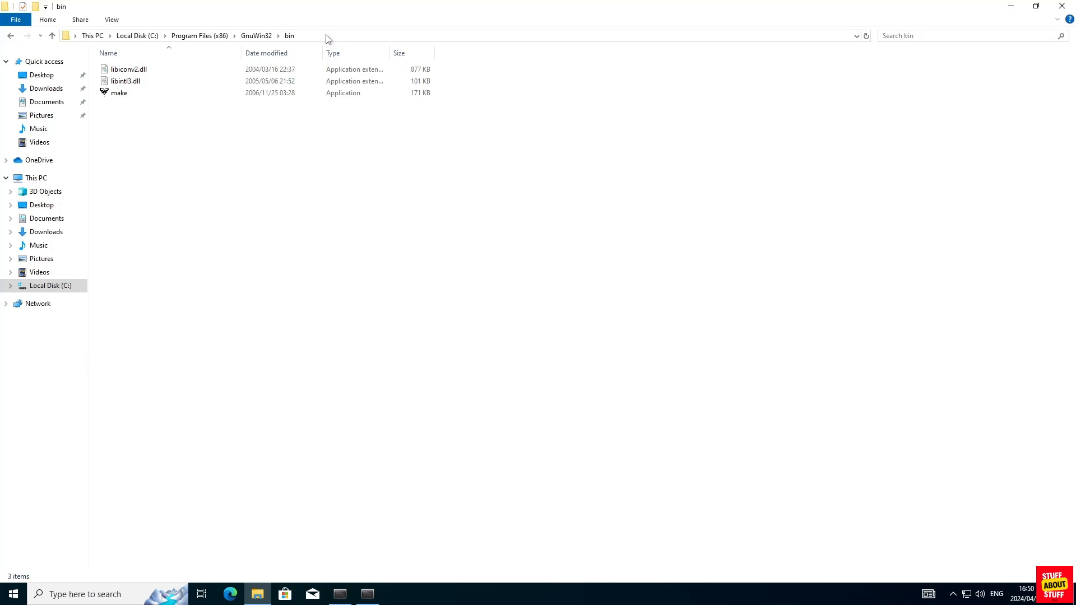
{"action": "left_click", "coordinate": [446, 36]}
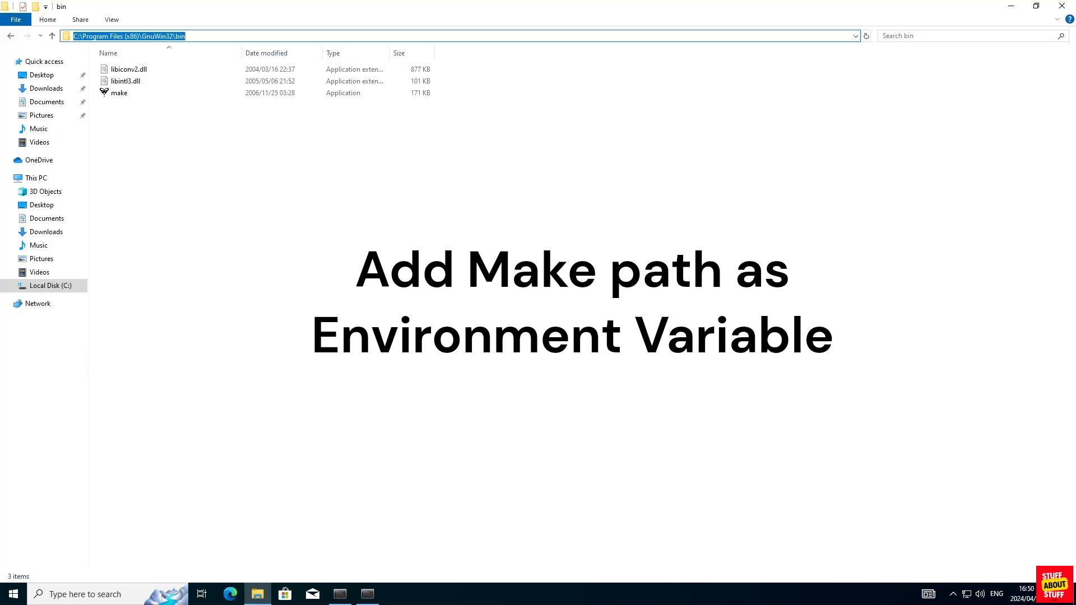
{"action": "mouse_move", "coordinate": [326, 54]}
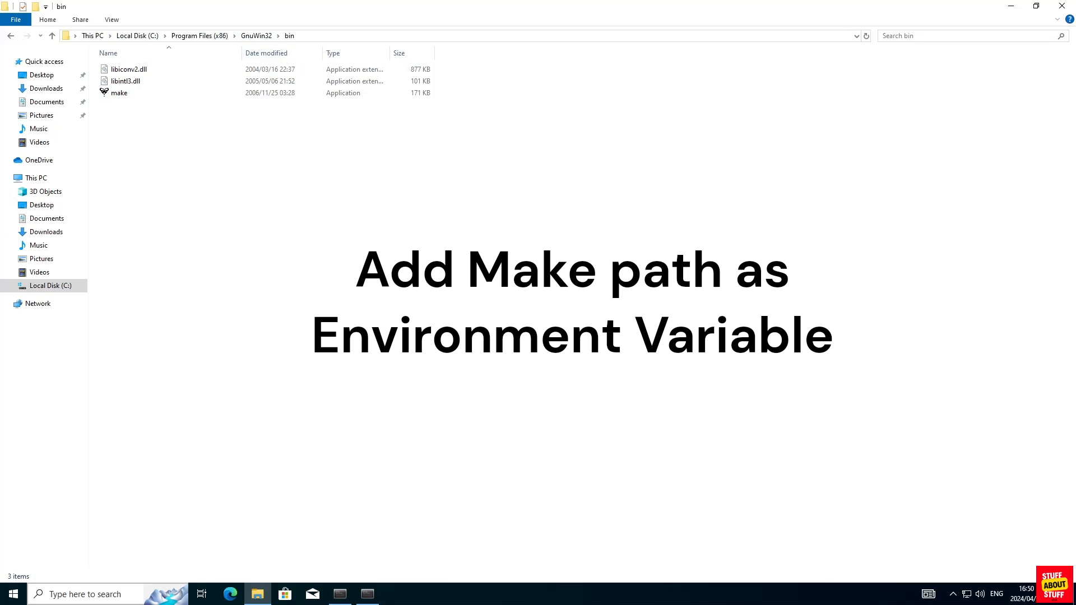
{"action": "type", "text": "system"}
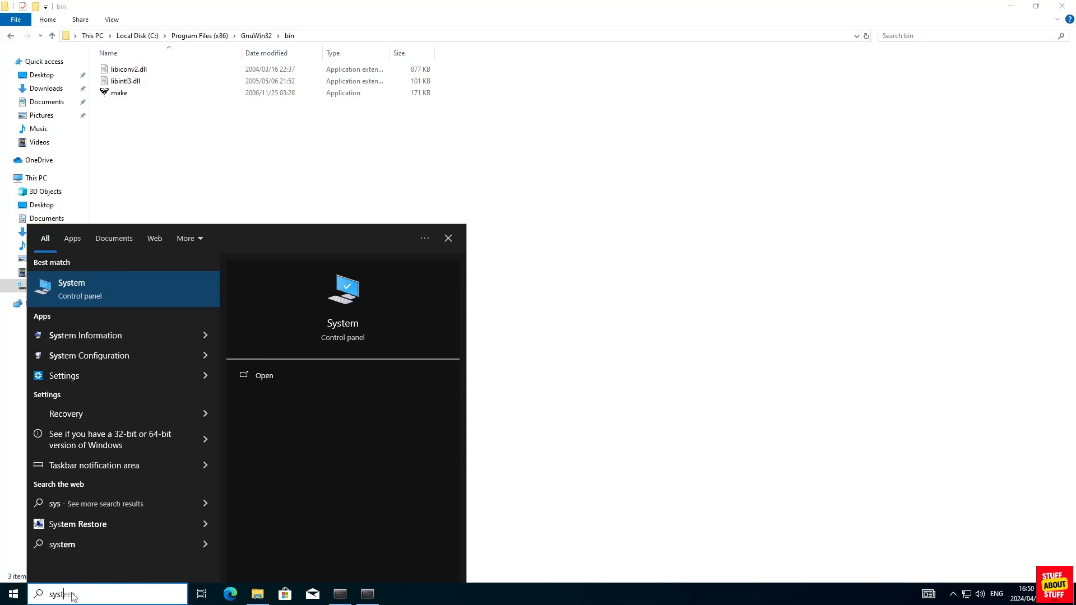
Add C:\Program Files (x86)\GnuWin32\bin to the system Path via Environment Variables
{"action": "type", "text": "em"}
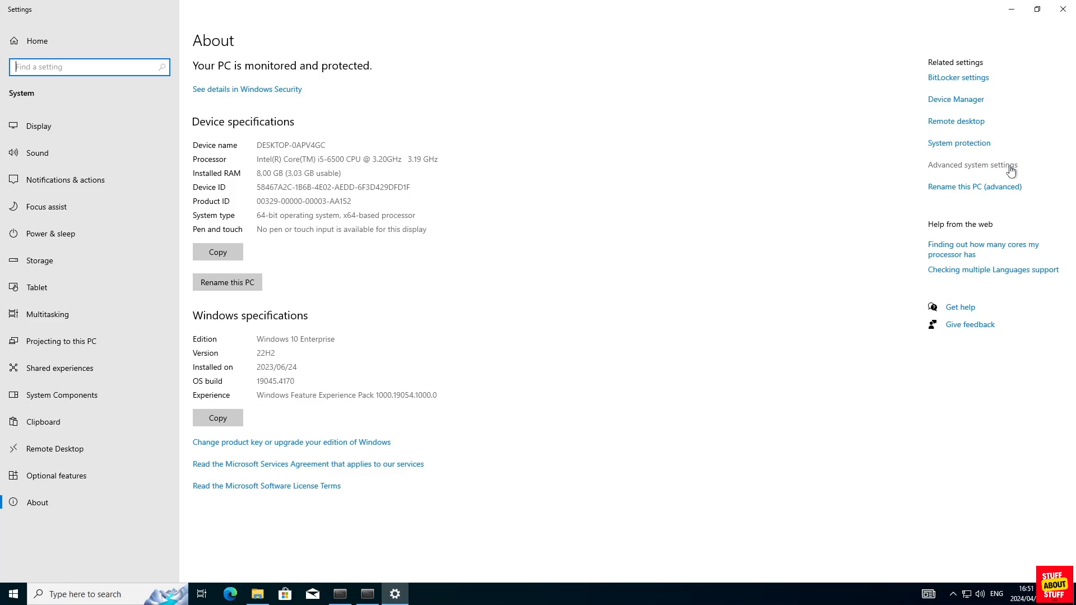
{"action": "left_click", "coordinate": [973, 164]}
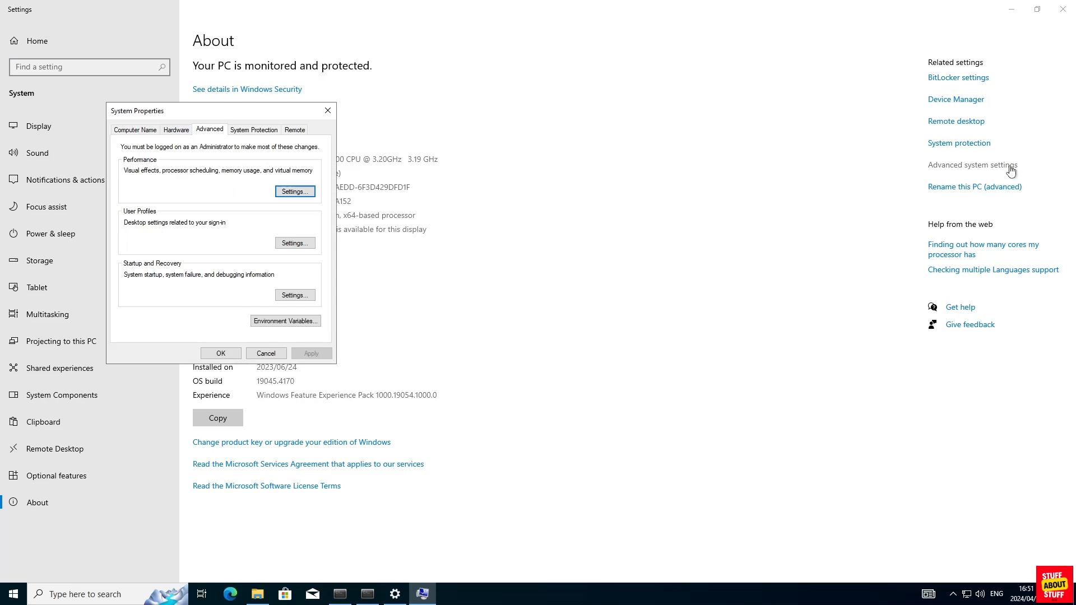
{"action": "mouse_move", "coordinate": [284, 320]}
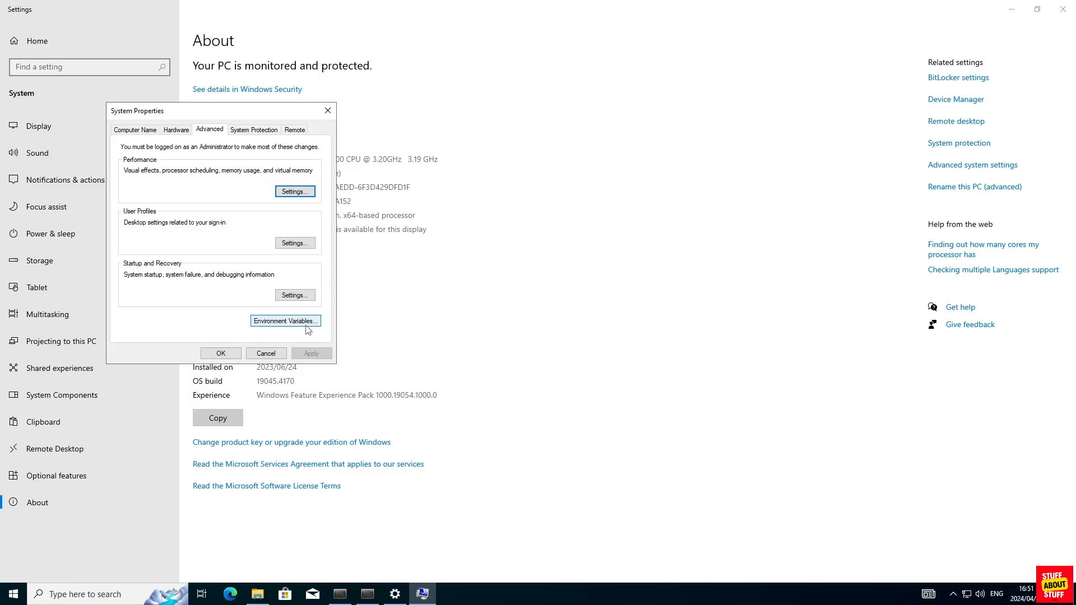
{"action": "left_click", "coordinate": [283, 320]}
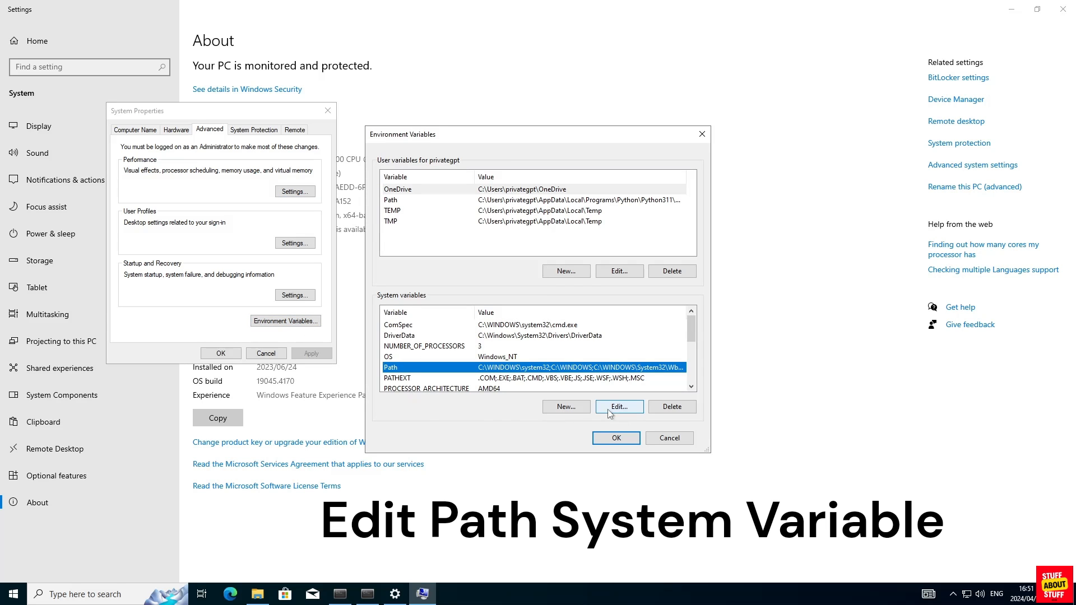
{"action": "left_click", "coordinate": [619, 406]}
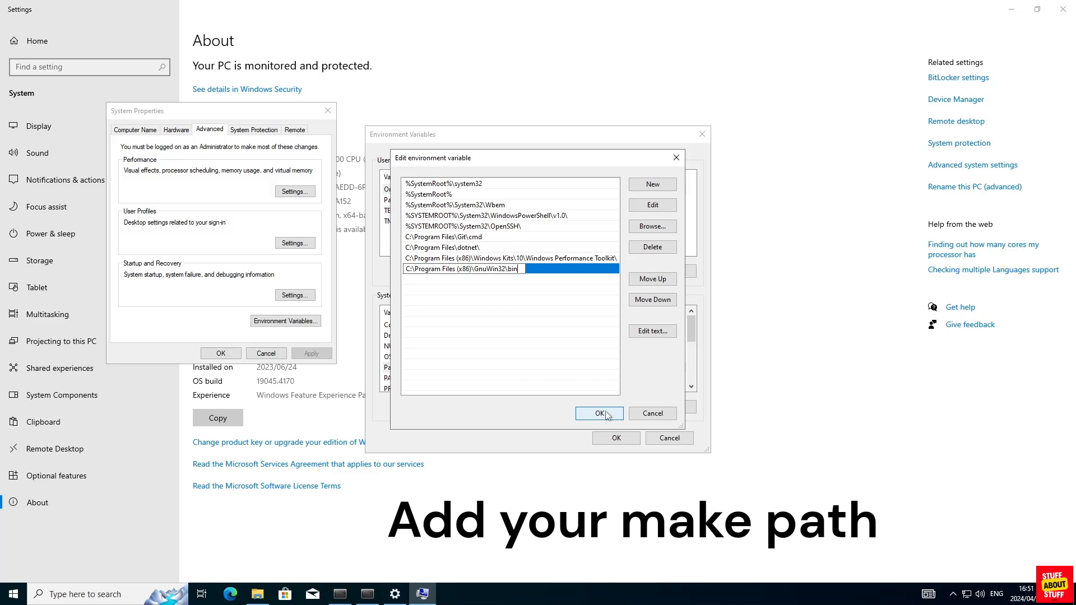
{"action": "left_click", "coordinate": [597, 413]}
{"action": "type", "text": "cmd"}
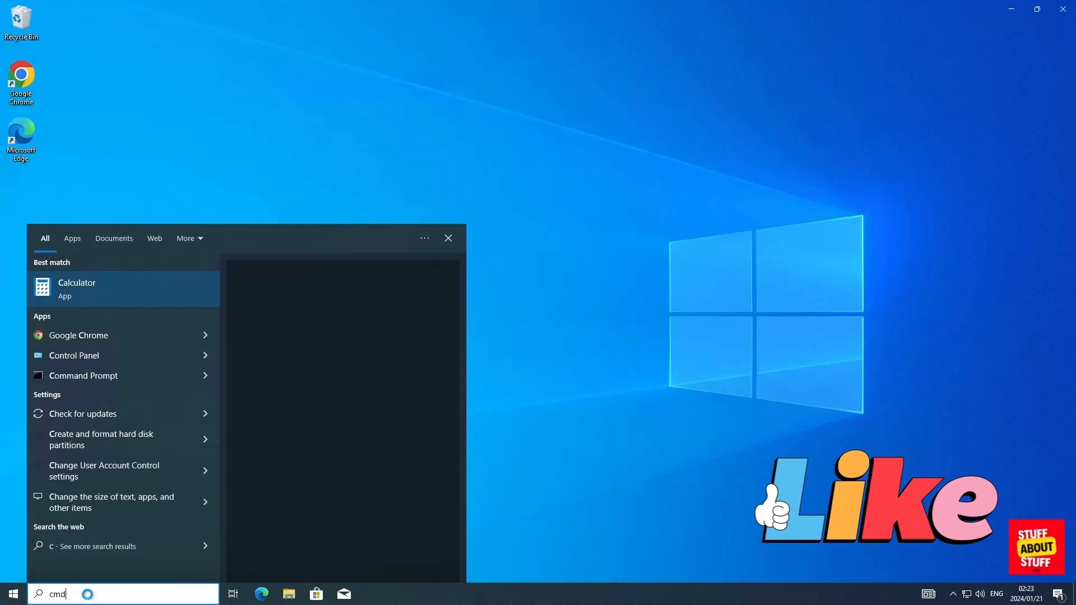
Launch Command Prompt as administrator and allow it to make changes
{"action": "right_click", "coordinate": [92, 288]}
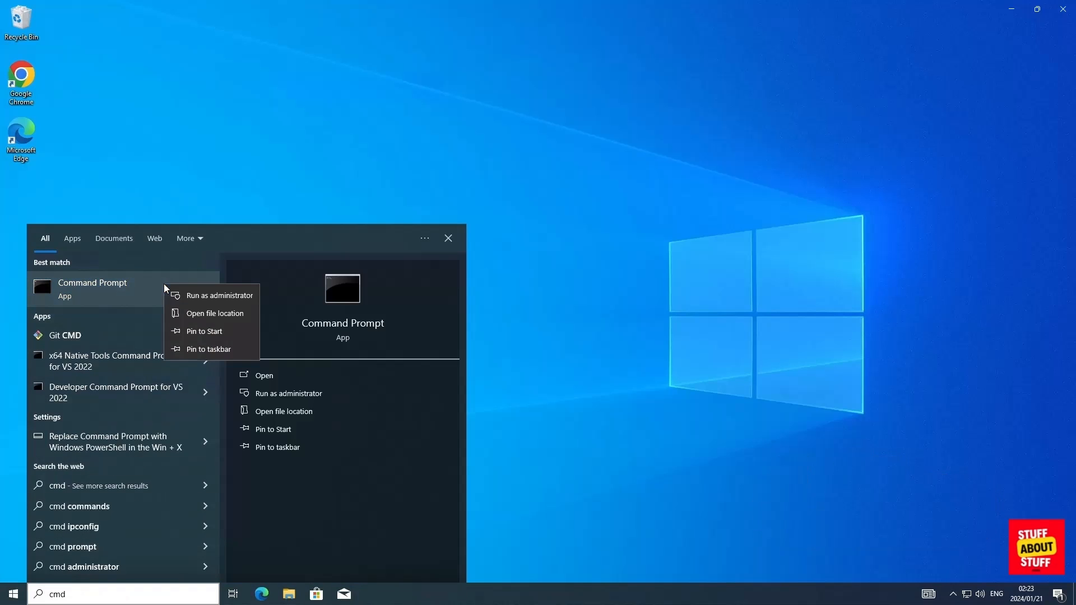
{"action": "left_click", "coordinate": [218, 295]}
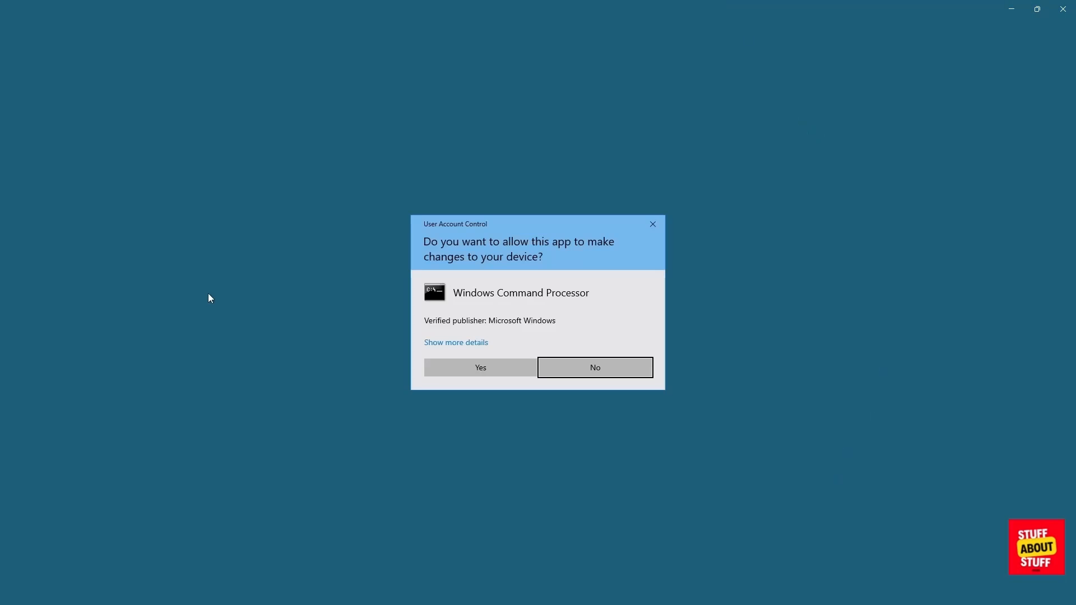
{"action": "left_click", "coordinate": [478, 368]}
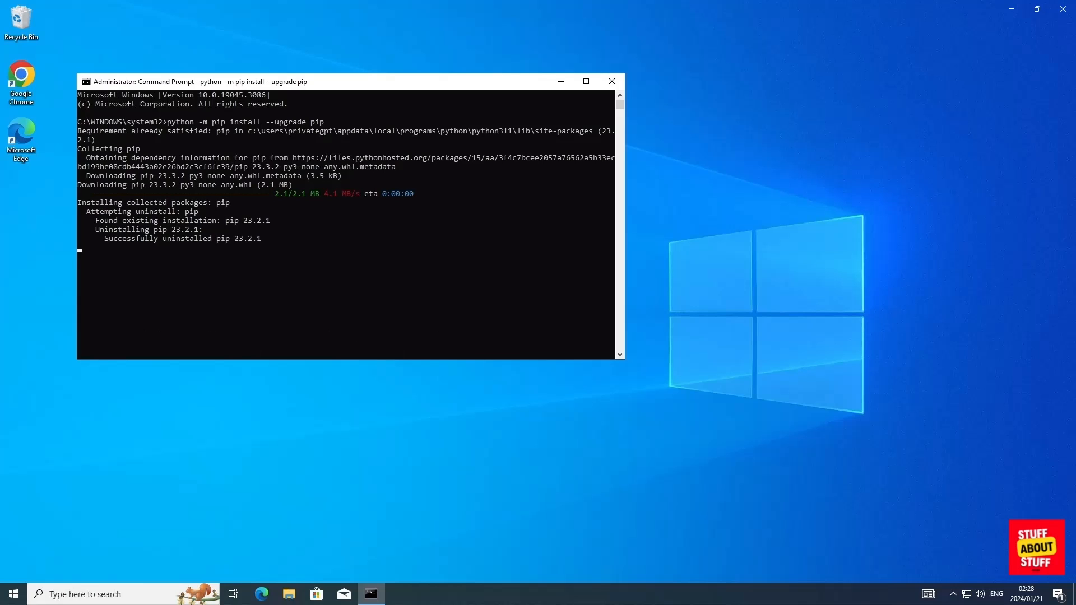
Run 'pip install pipx', 'pipx install poetry' and 'pipx ensurepath'
{"action": "type", "text": "pip install pipx"}
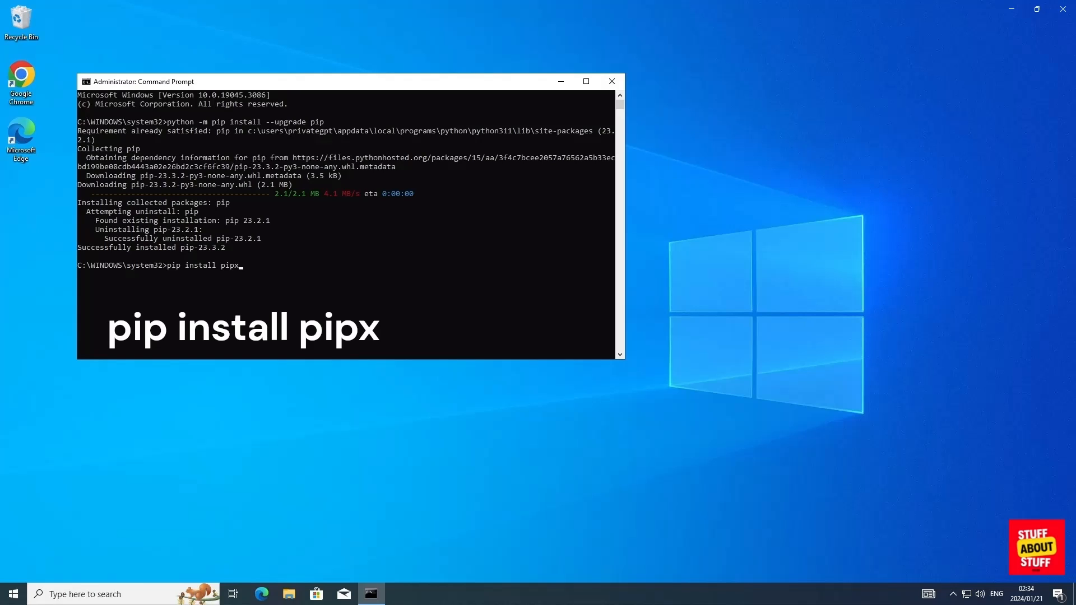
{"action": "key", "text": "Return"}
{"action": "type", "text": "pipx install poetry"}
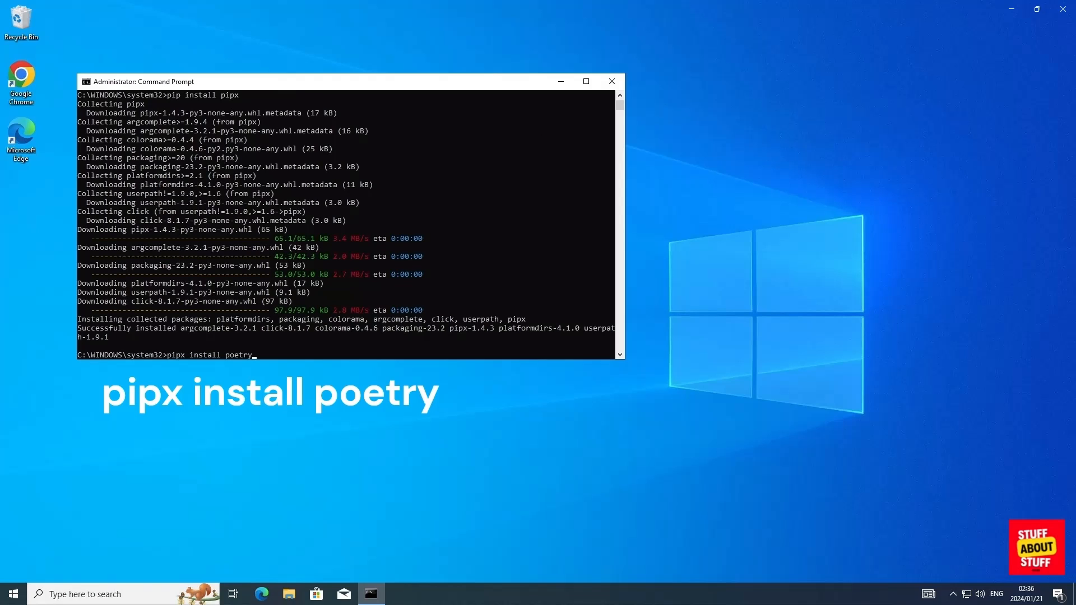
{"action": "key", "text": "Return"}
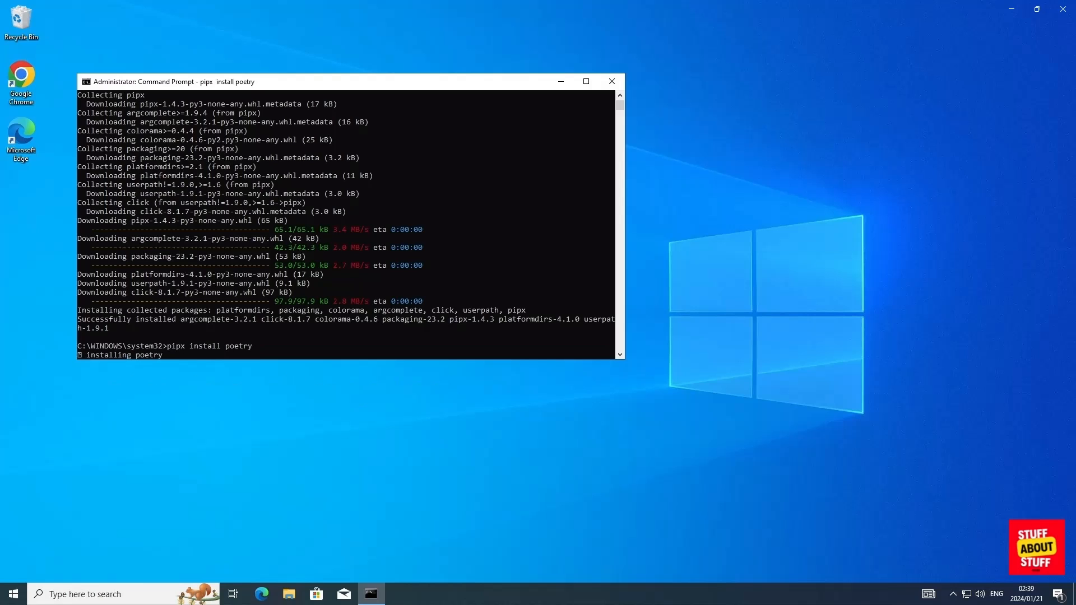
{"action": "type", "text": "pipx ensurepath"}
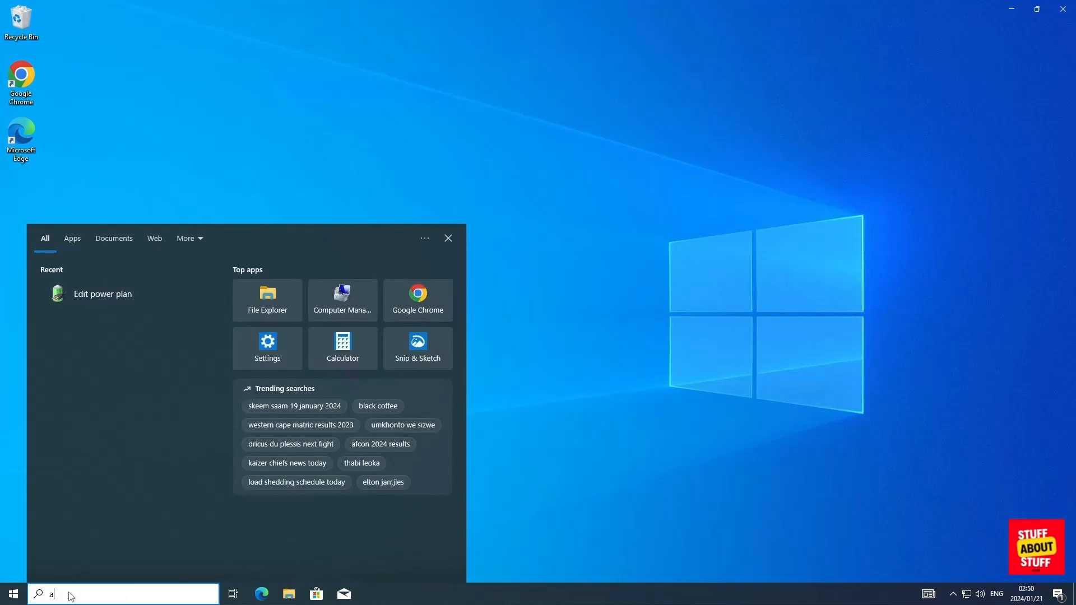
Launch Anaconda Prompt as administrator from the Windows search
{"action": "type", "text": "naconda"}
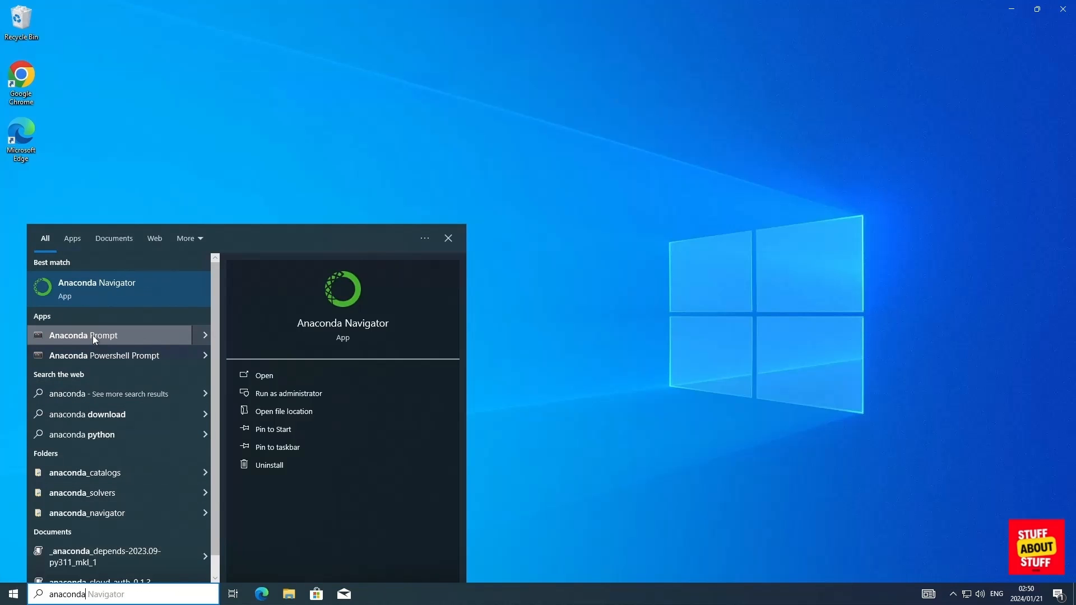
{"action": "right_click", "coordinate": [93, 335]}
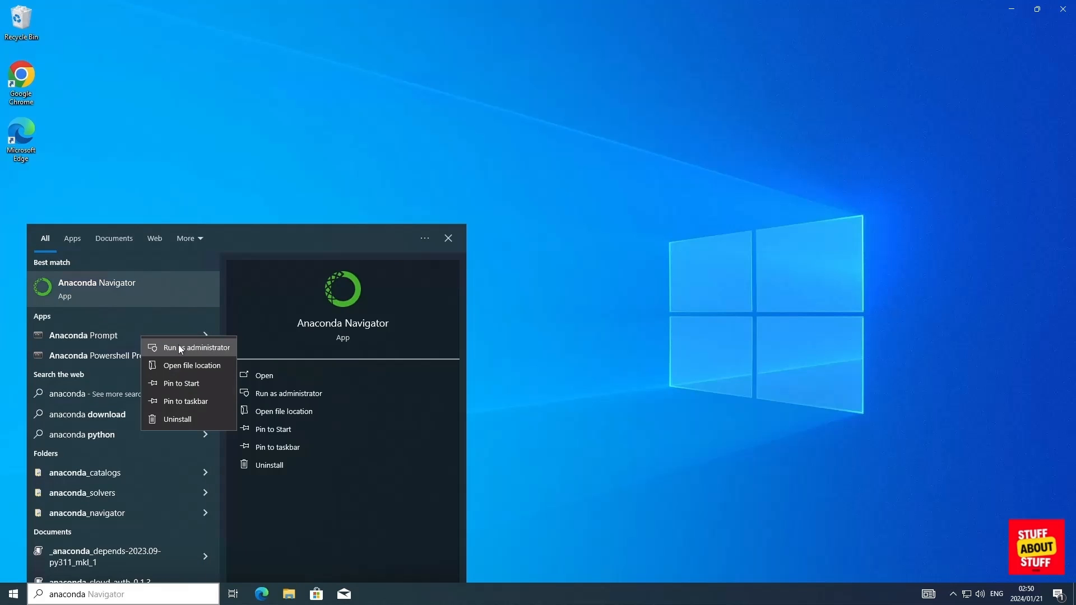
{"action": "left_click", "coordinate": [197, 347]}
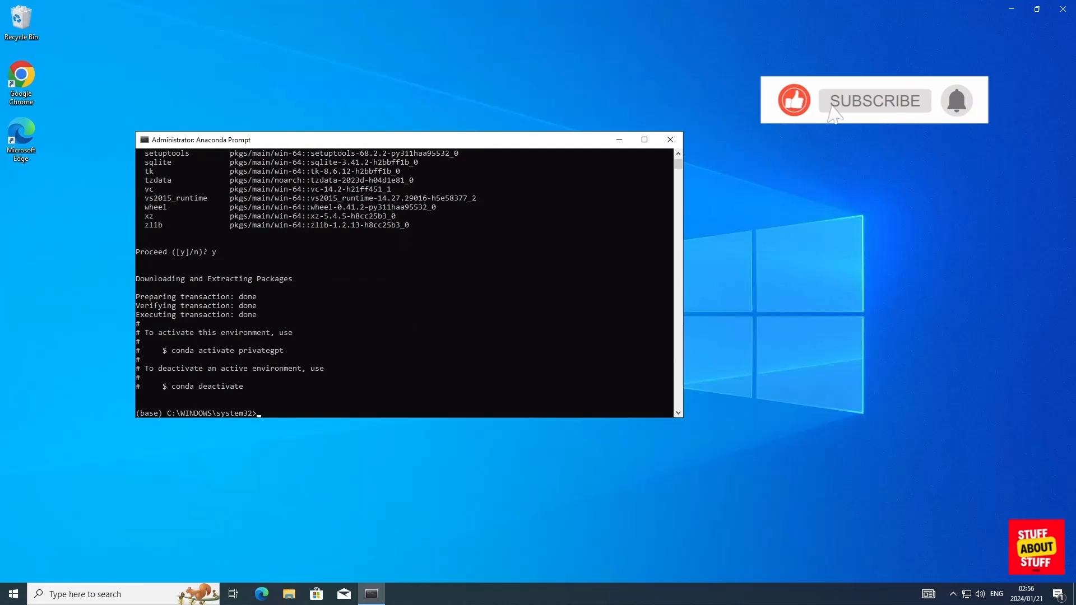
Run 'conda activate privategpt', cd to C:\, and move into the cloned private-gpt folder
{"action": "type", "text": "conda activate privategpt"}
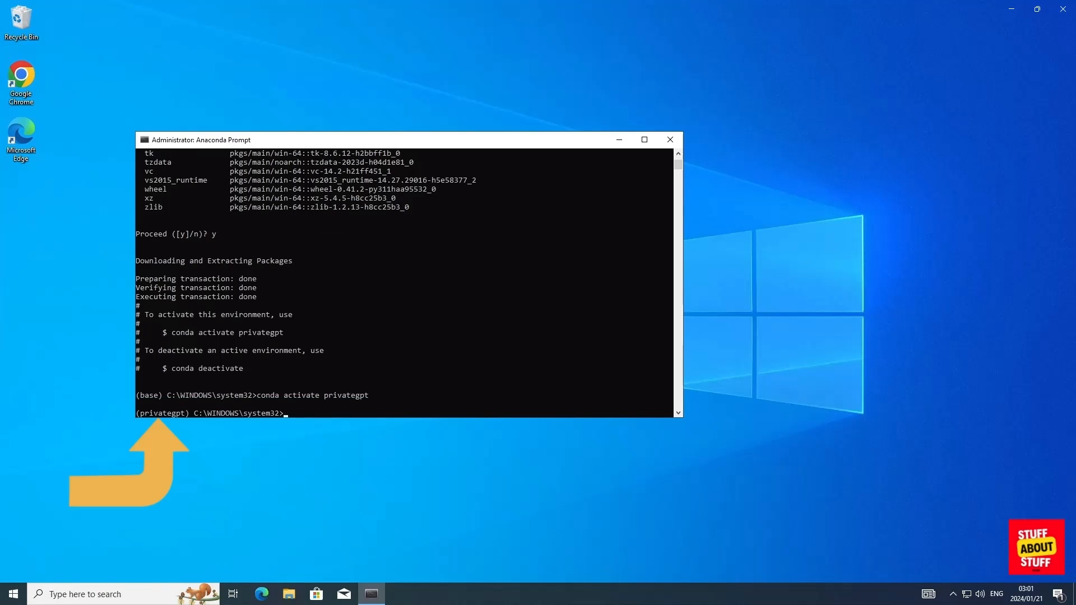
{"action": "type", "text": "cd\\"}
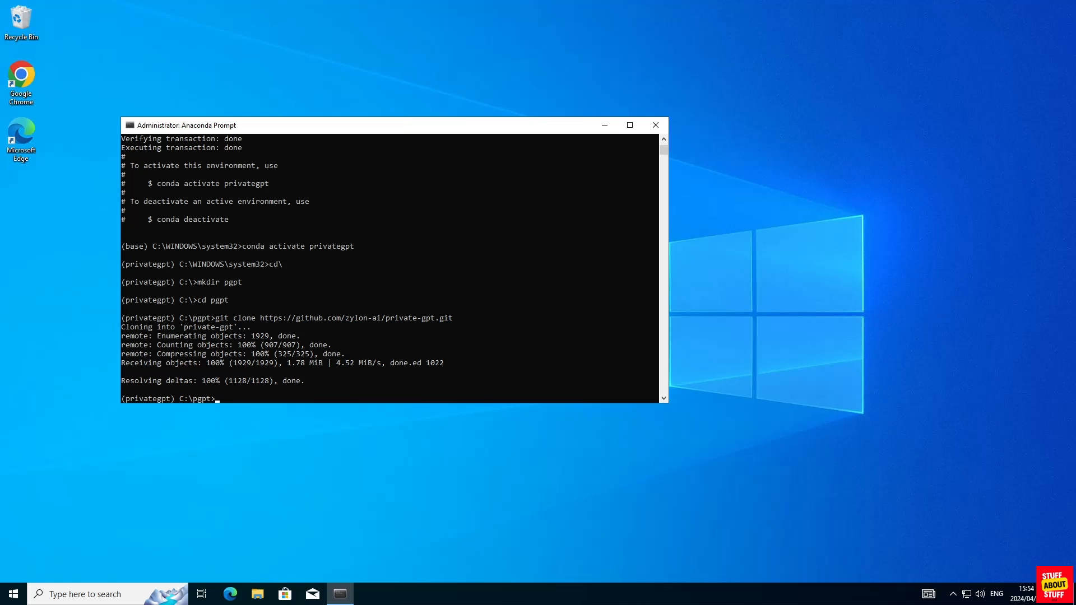
{"action": "type", "text": "cd"}
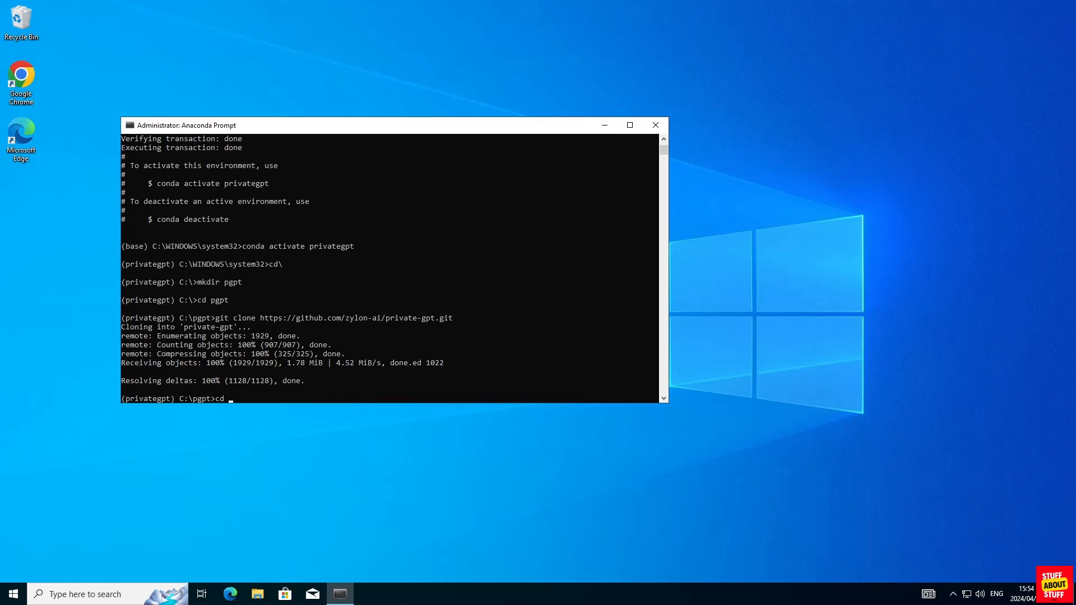
{"action": "type", "text": "private-gpt"}
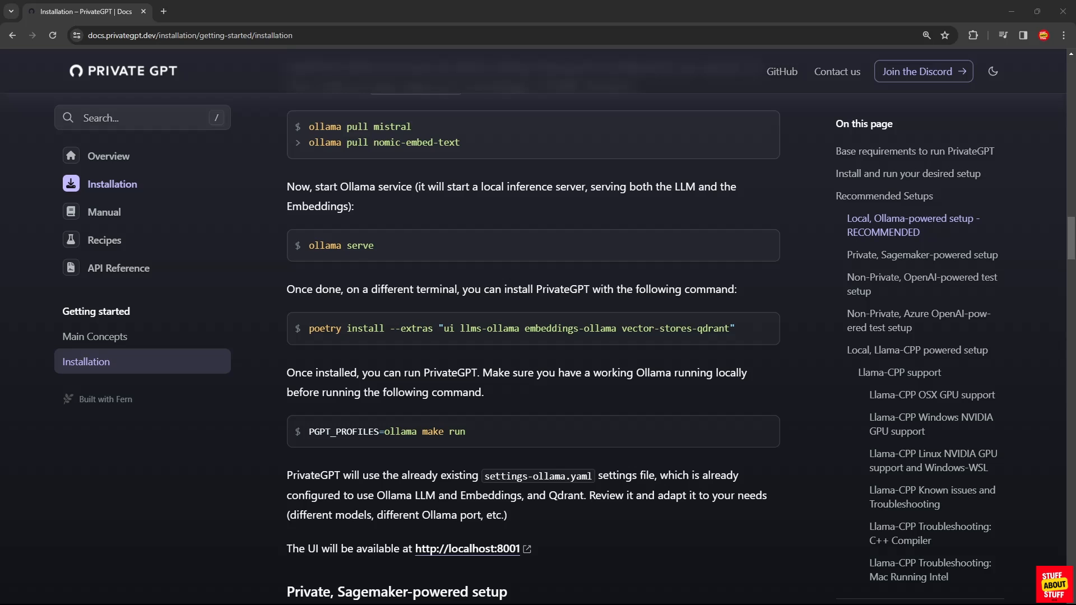
Copy the 'poetry install --extras' command with Ollama and Qdrant extras and run it in Anaconda Prompt
{"action": "type", "text": "d"}
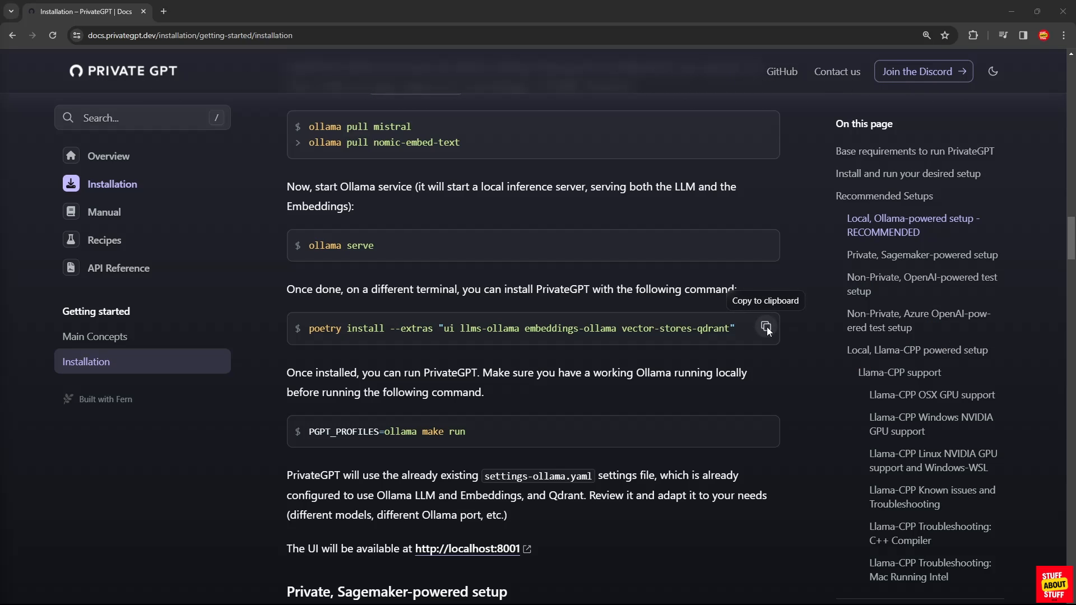
{"action": "left_click", "coordinate": [765, 329]}
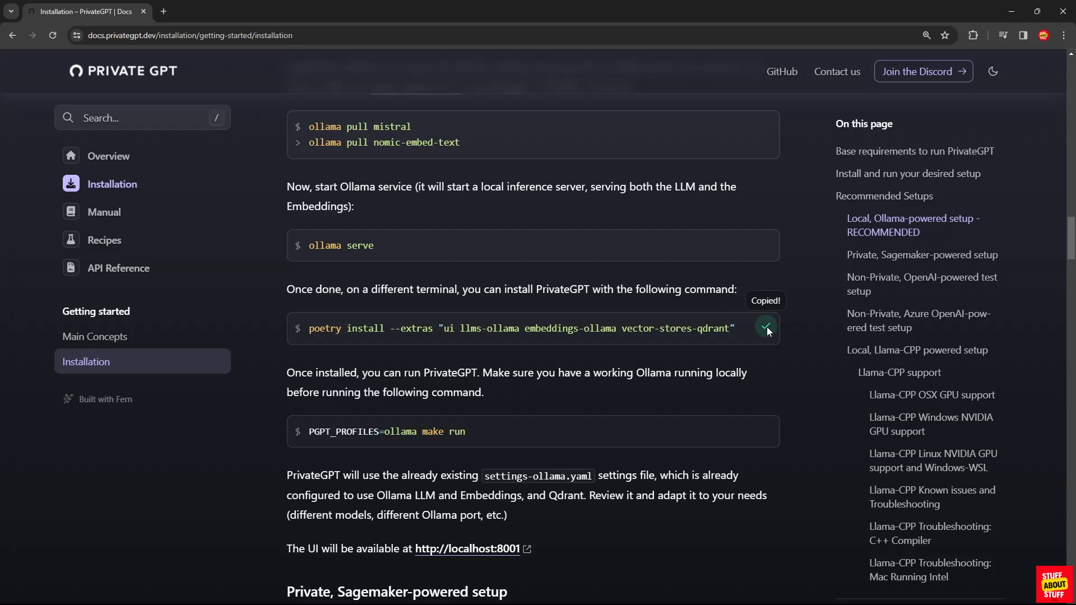
{"action": "left_click", "coordinate": [339, 594]}
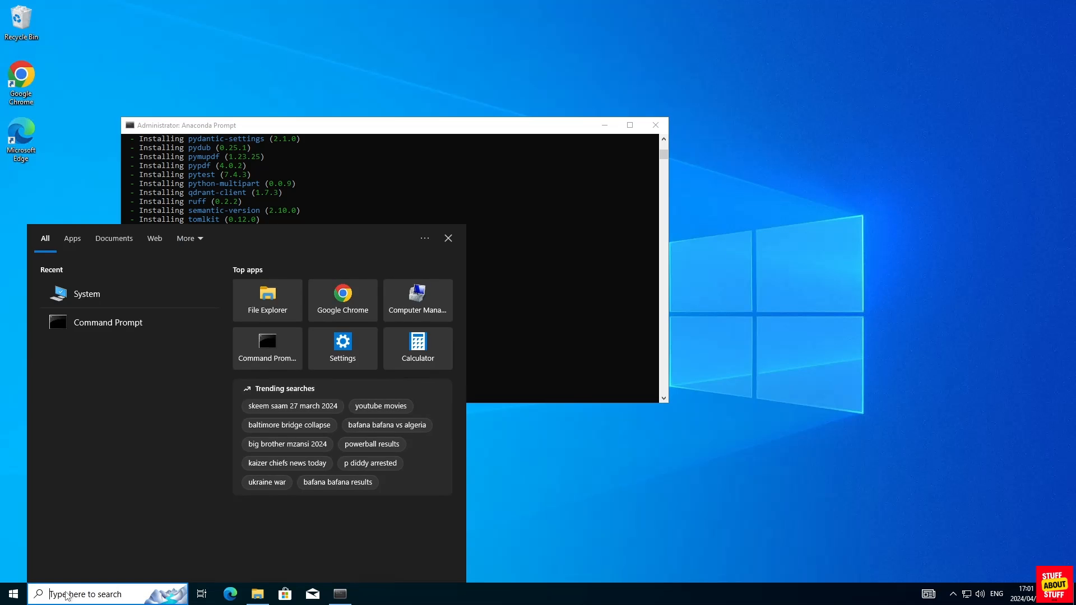
Launch Anaconda Powershell Prompt as administrator from Windows search
{"action": "type", "text": "anaconda powershell Prompt"}
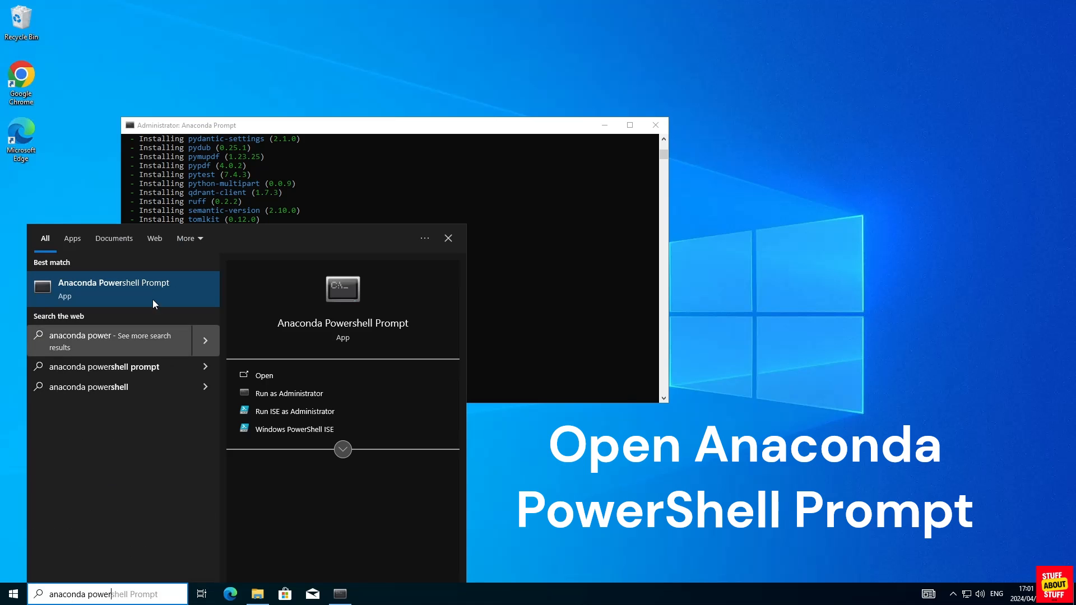
{"action": "right_click", "coordinate": [113, 288]}
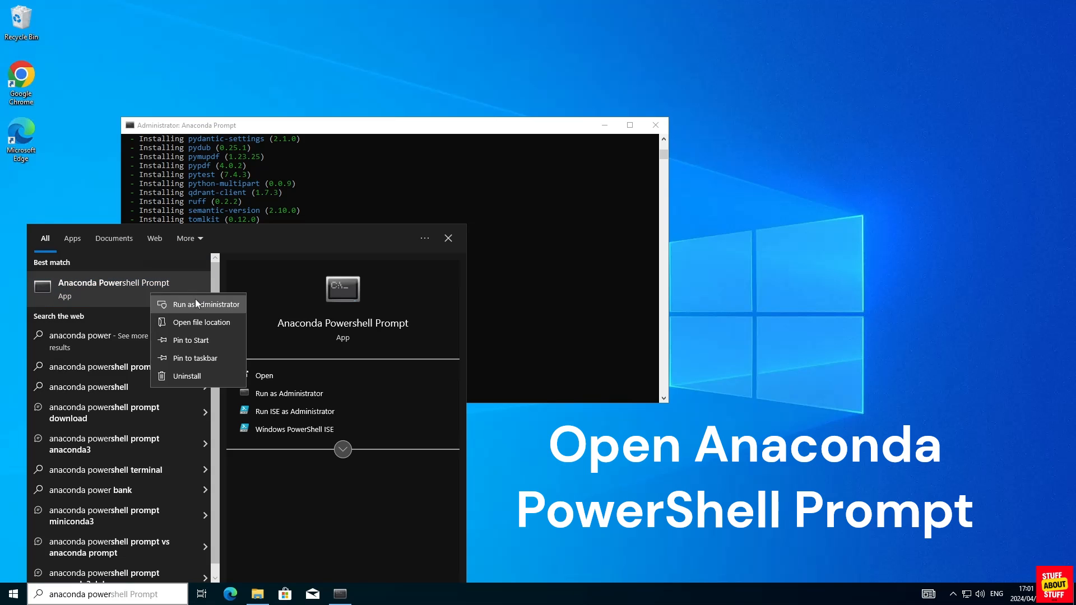
{"action": "left_click", "coordinate": [204, 304]}
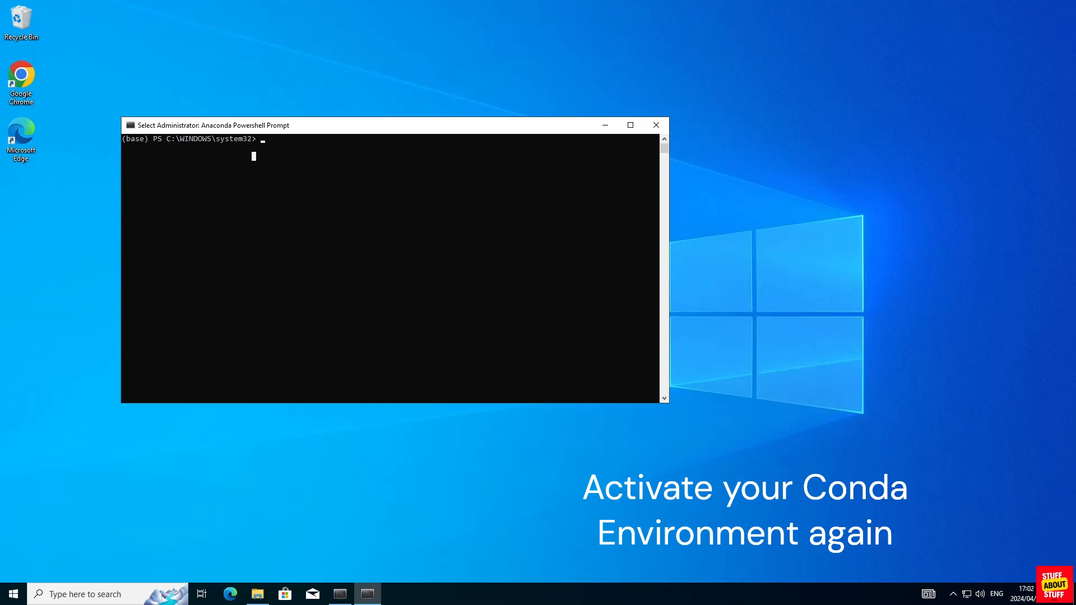
Activate the privategpt environment, set PGPT_PROFILES to ollama and start PrivateGPT with 'make run'
{"action": "type", "text": "conda activate privategpt"}
{"action": "type", "text": "cd .\\private-gpt\\"}
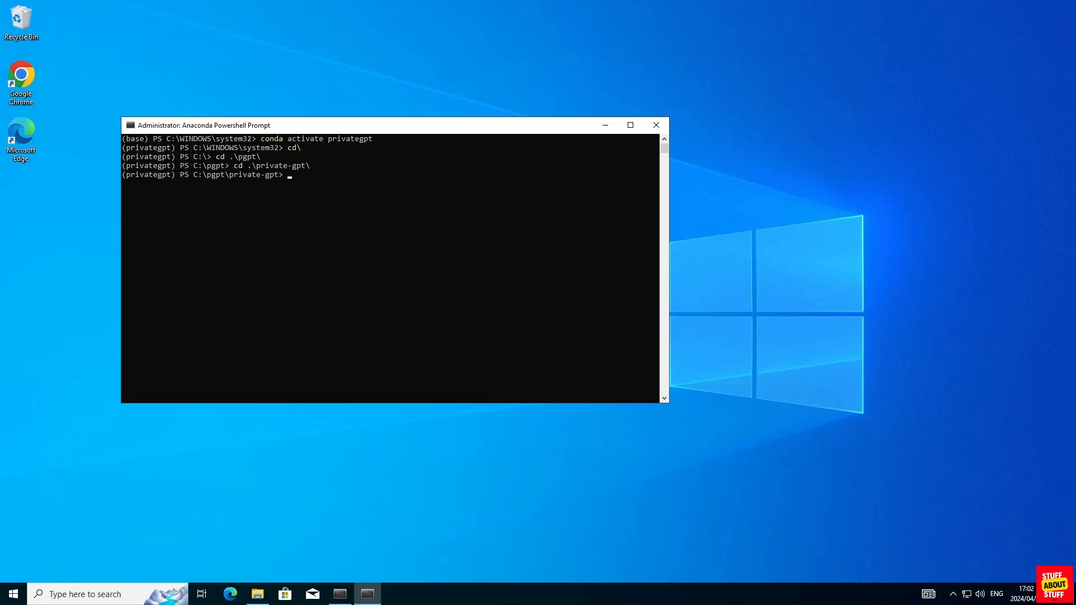
{"action": "left_click", "coordinate": [394, 594]}
{"action": "type", "text": "$env:PGPT_PROFILES=\"ollama"}
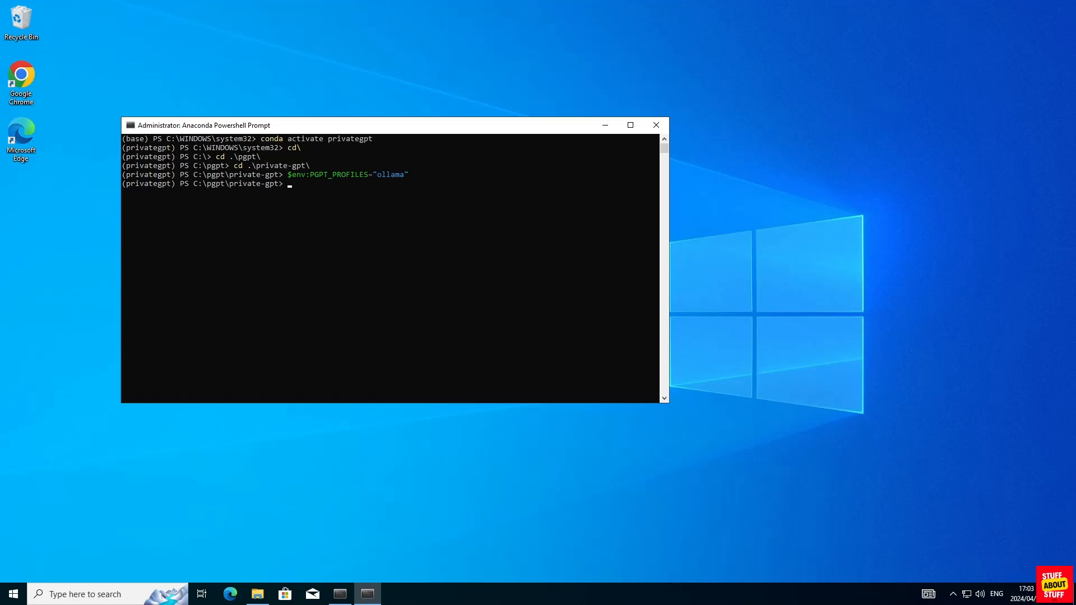
{"action": "type", "text": "m"}
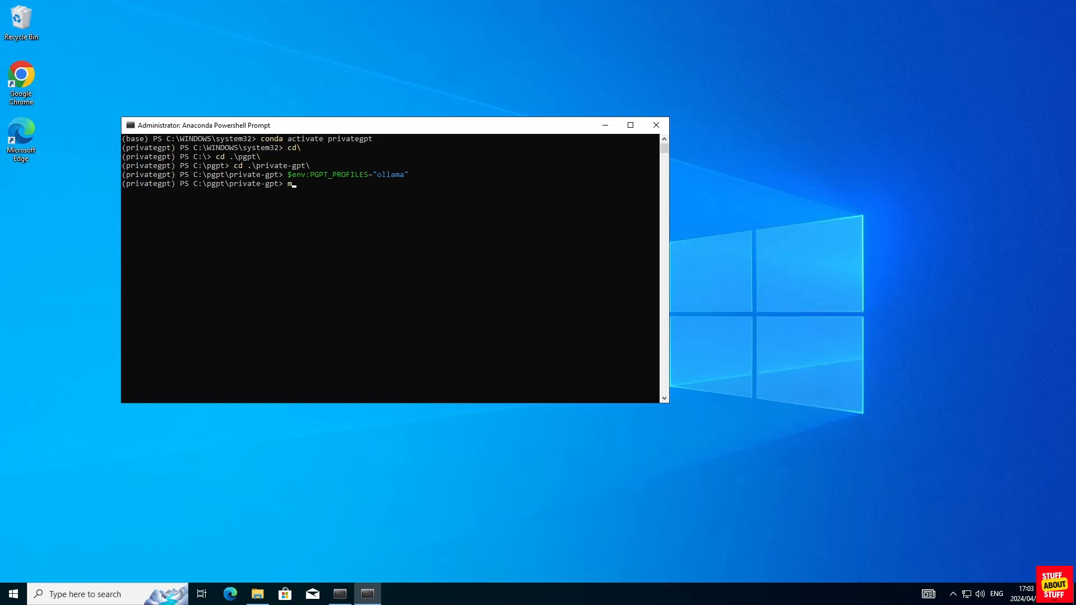
{"action": "type", "text": "make"}
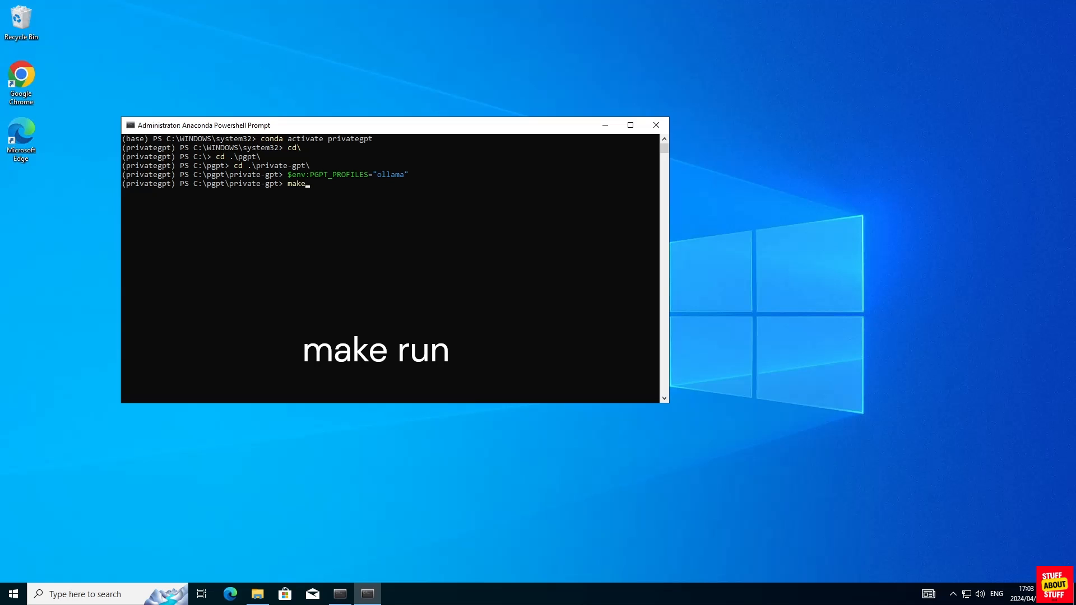
{"action": "type", "text": "run"}
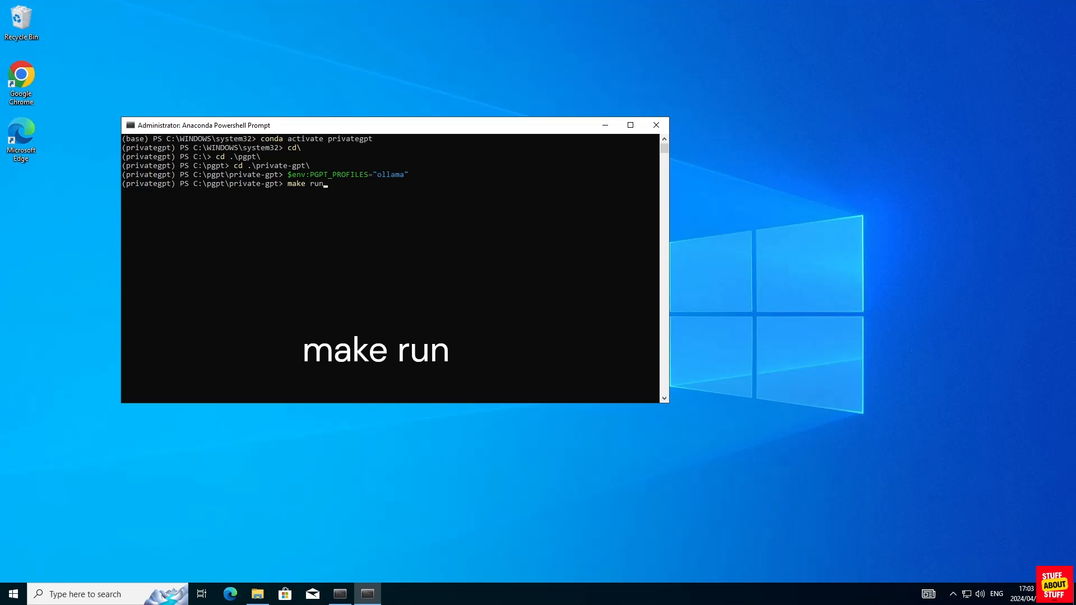
{"action": "key", "text": "Return"}
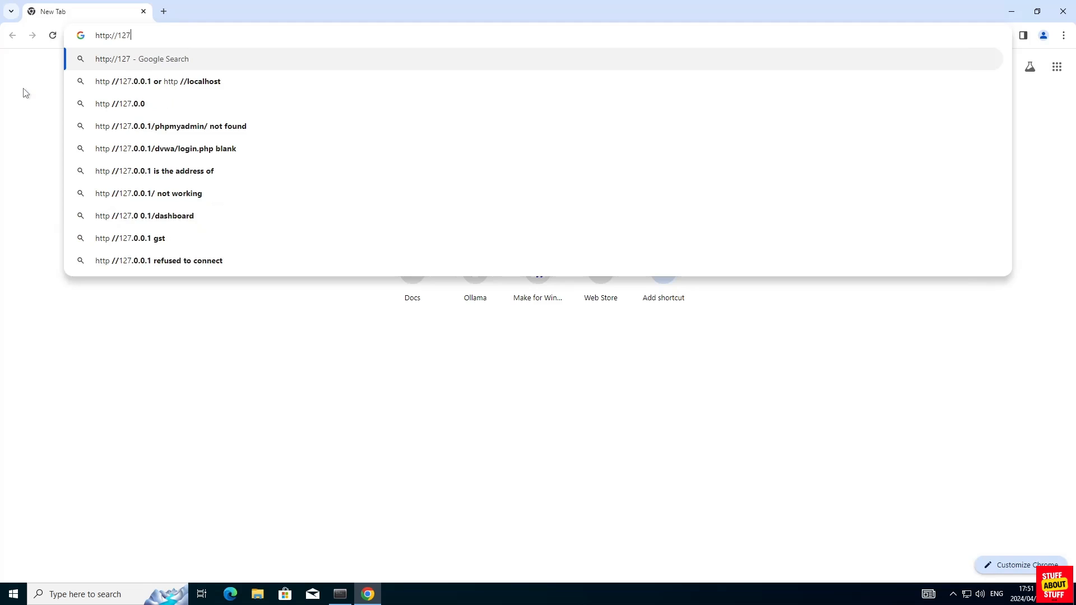
{"action": "type", "text": ".0.0.0"}
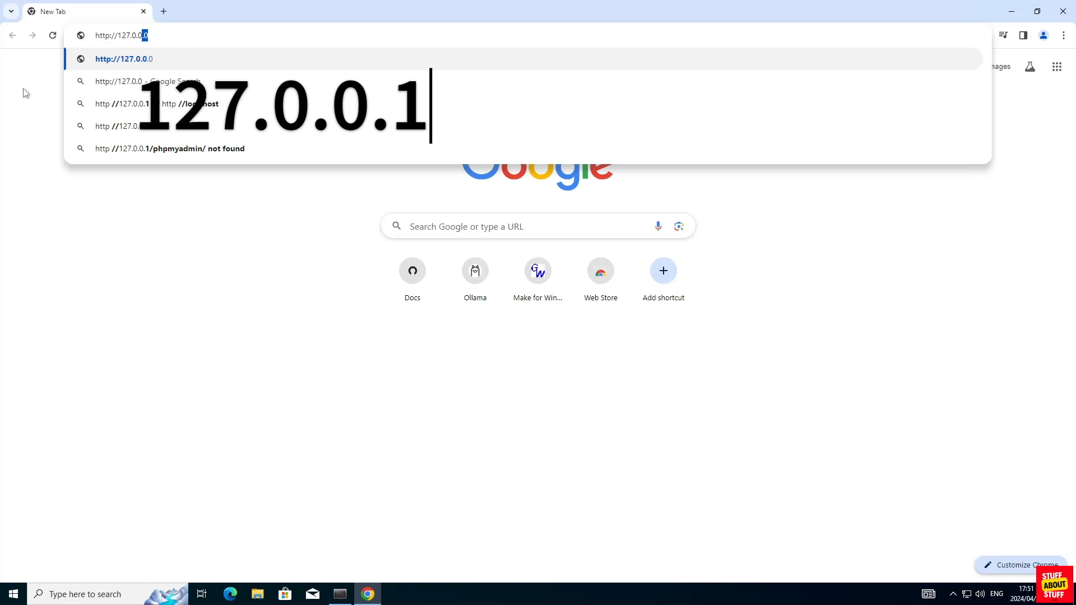
{"action": "type", "text": ":8001"}
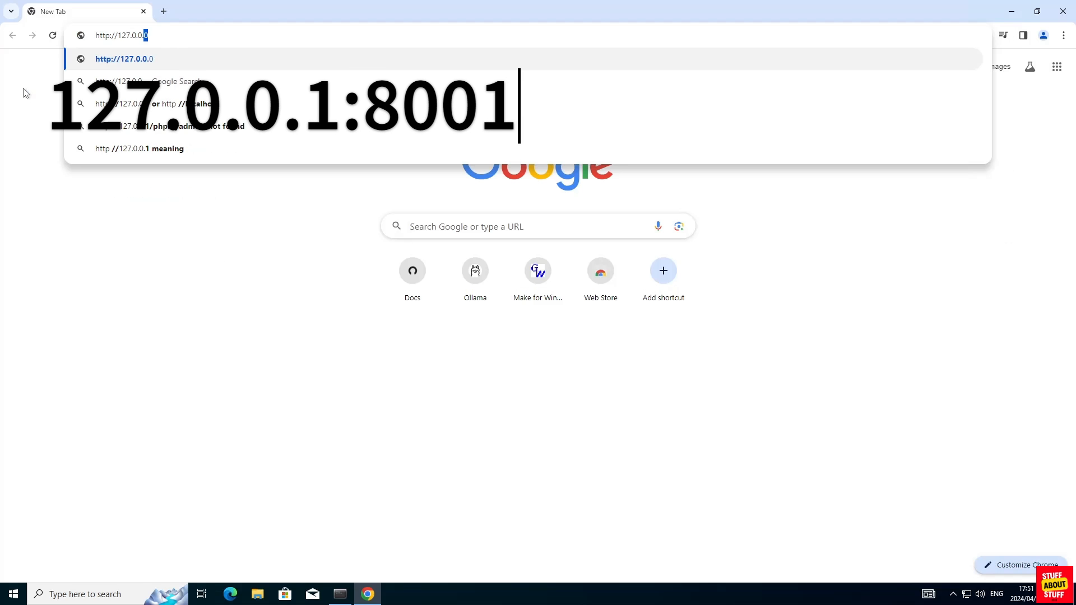
{"action": "type", "text": "1:"}
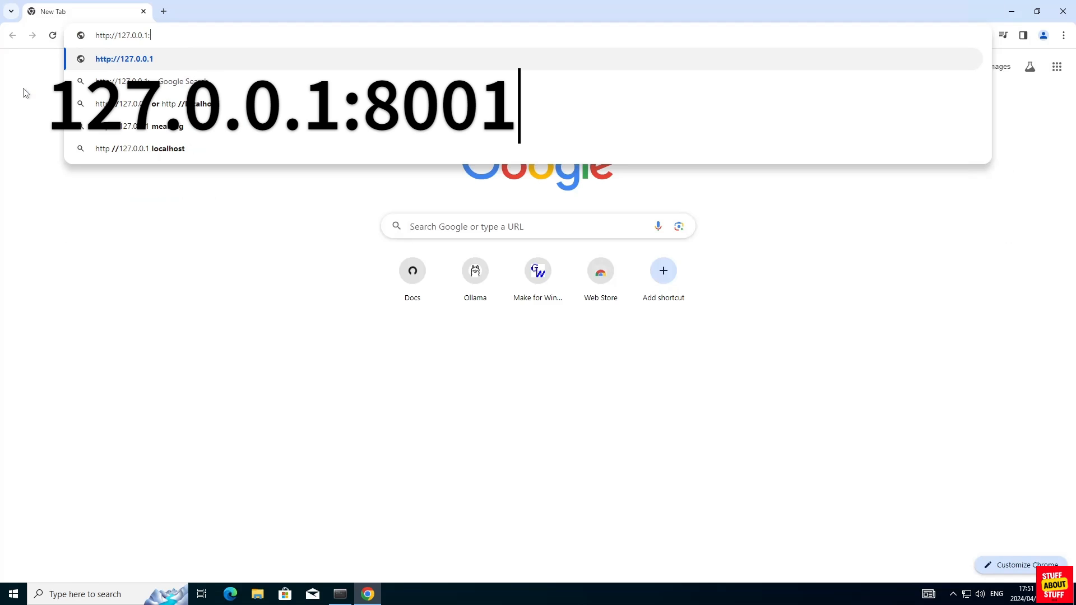
{"action": "type", "text": "8001"}
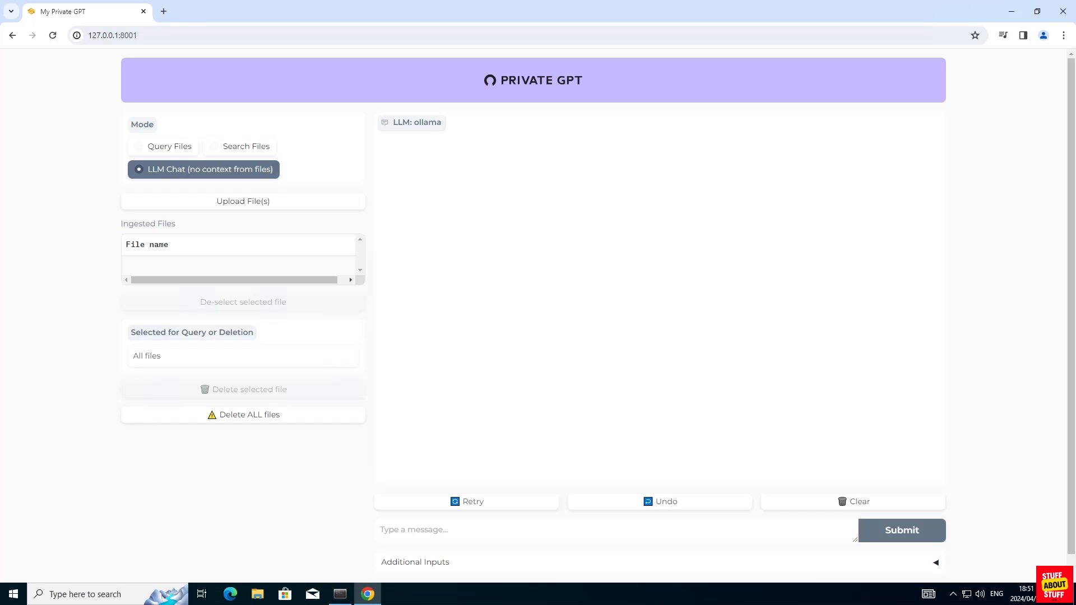
Submit 'Why is Cyber Security important for a business. Limit the response to less than 20 words' to the chat
{"action": "type", "text": "Why is Cyber Security important for a business. Limit the response to less than 20 words."}
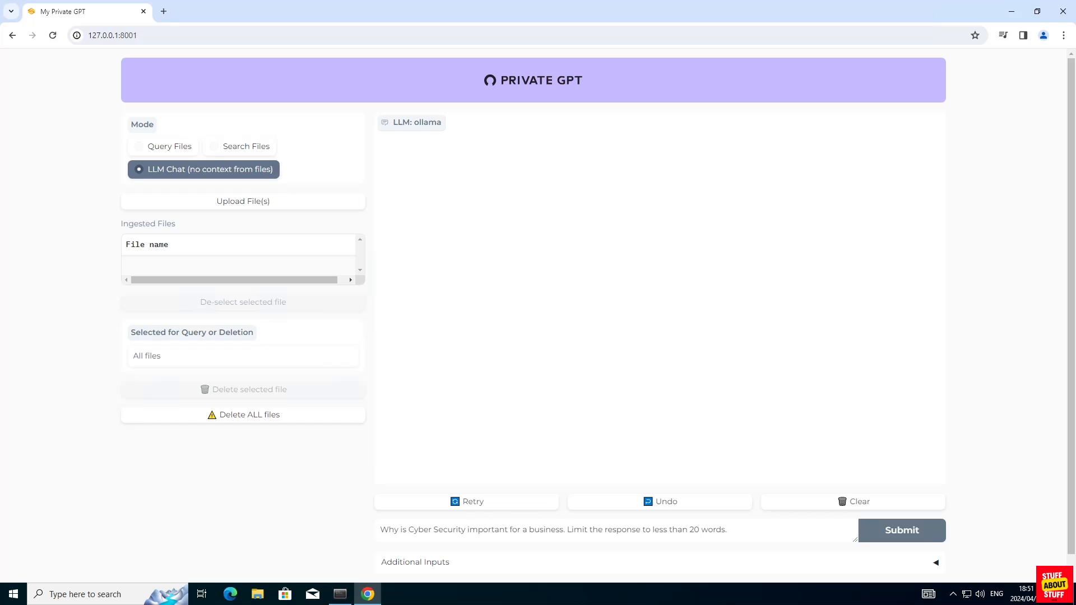
{"action": "mouse_move", "coordinate": [900, 530]}
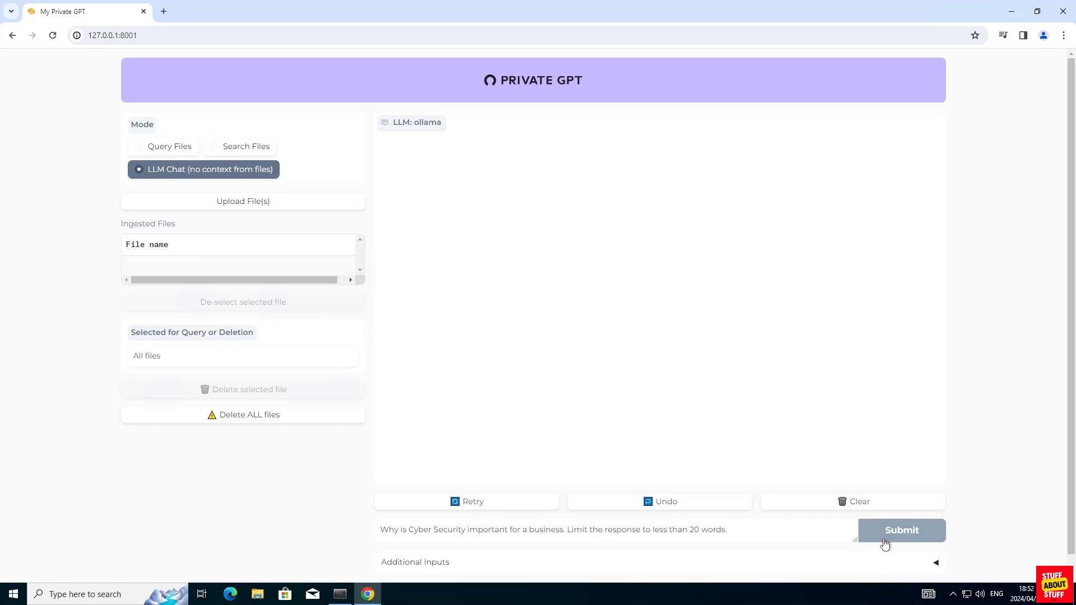
{"action": "left_click", "coordinate": [900, 530]}
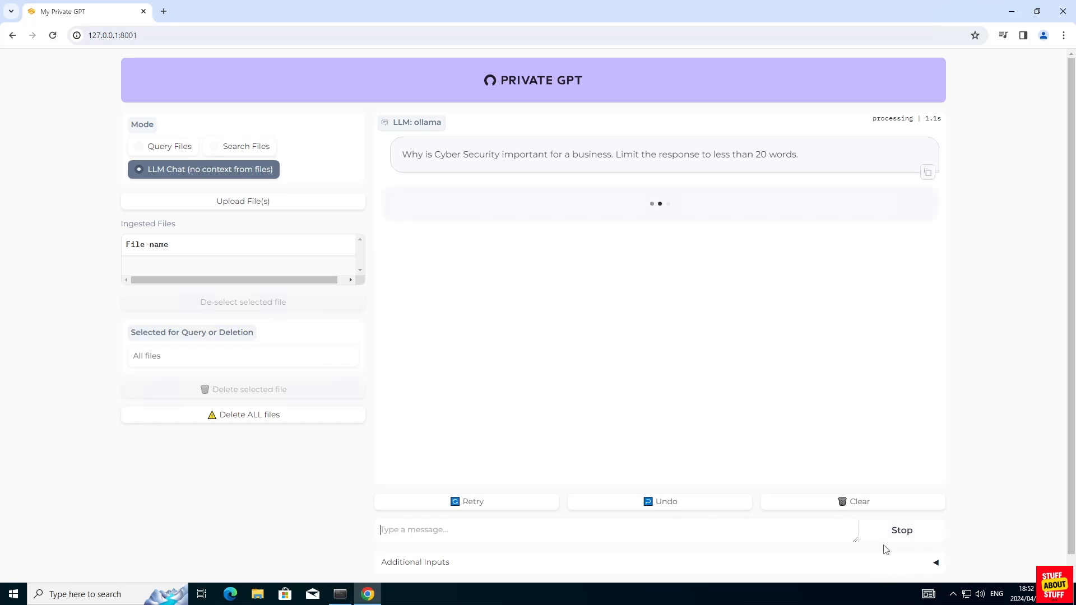